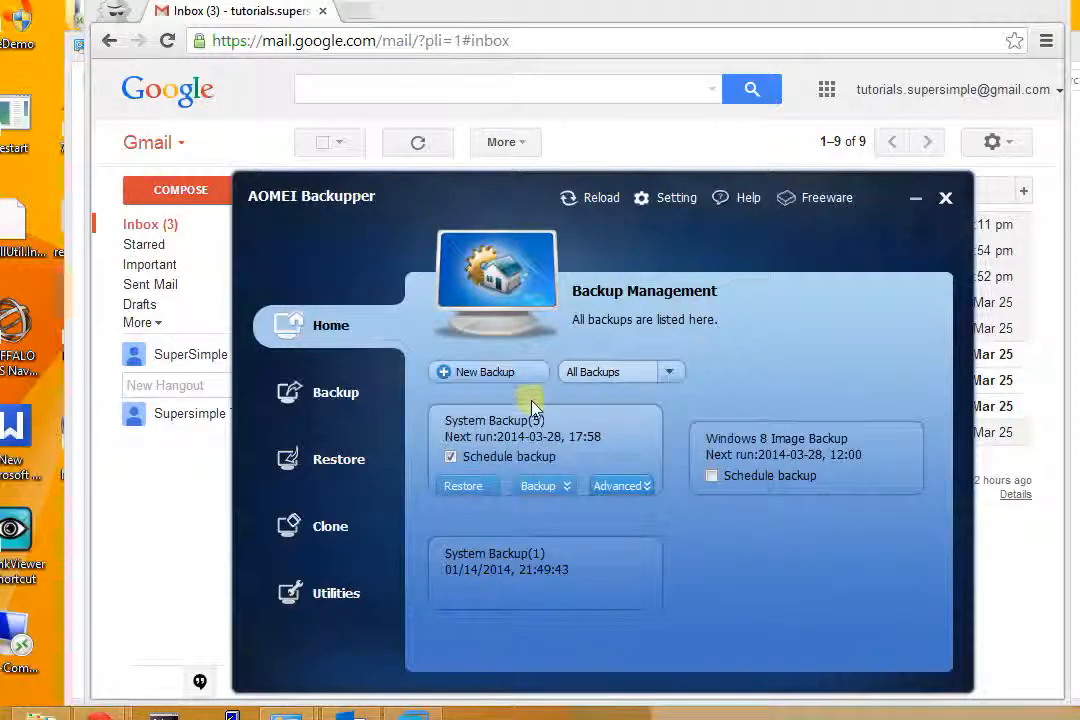
mouse_move(522, 440)
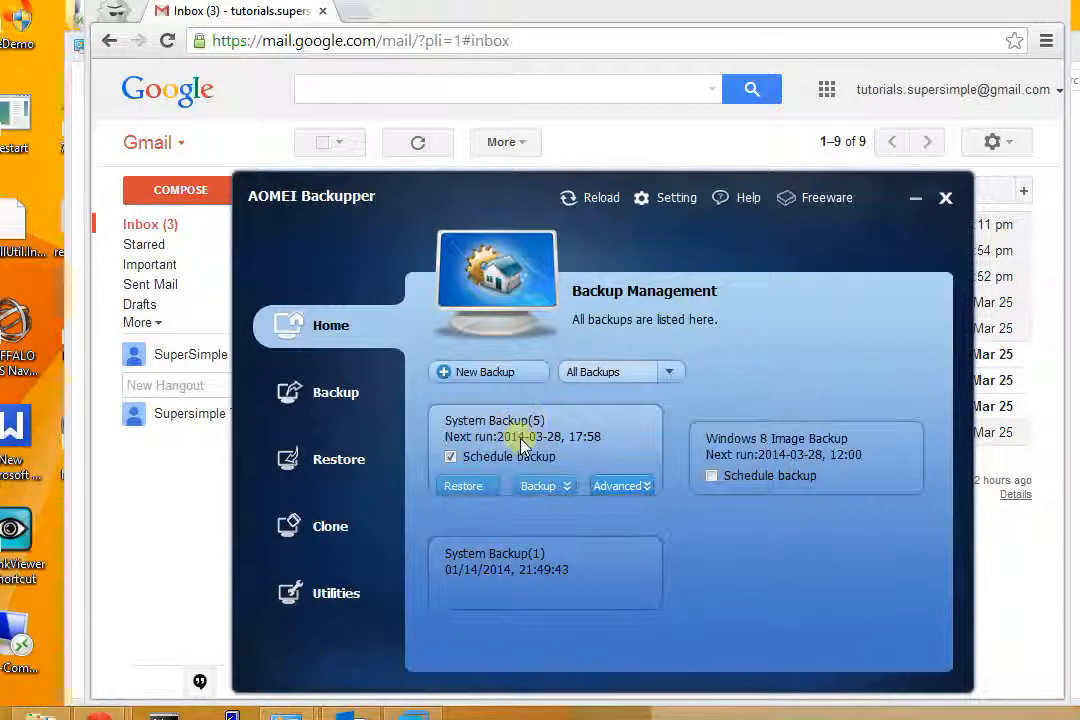
mouse_move(624, 493)
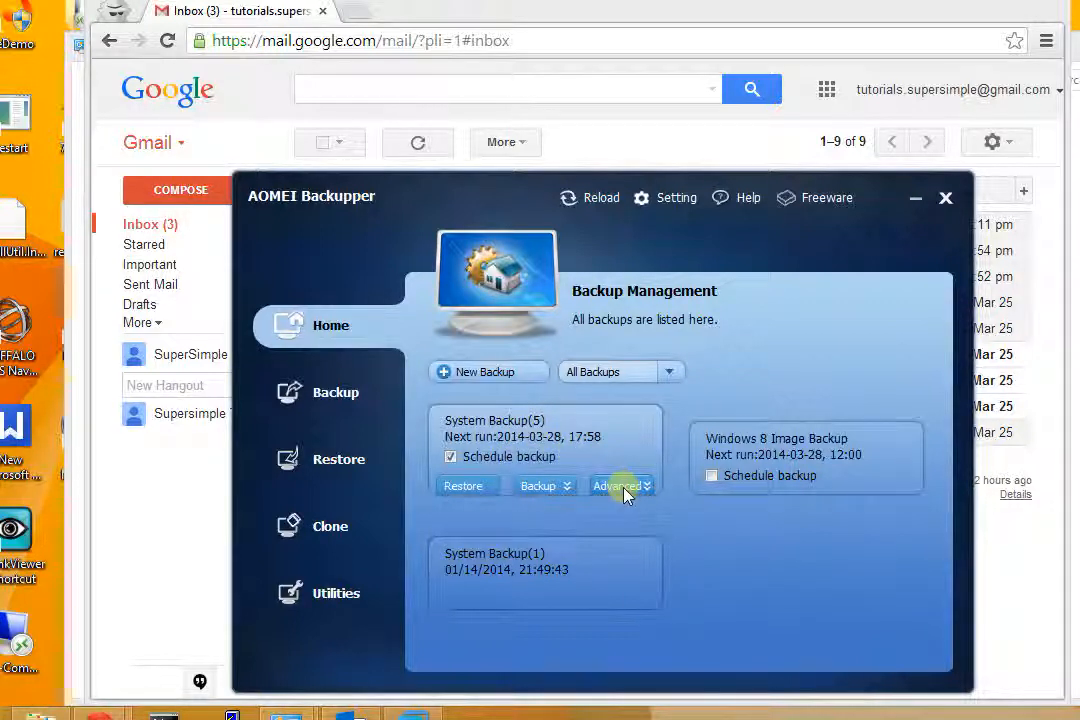
Use Advanced > Locate Image on System Backup(5) to open its image folder in File Explorer.
left_click(620, 486)
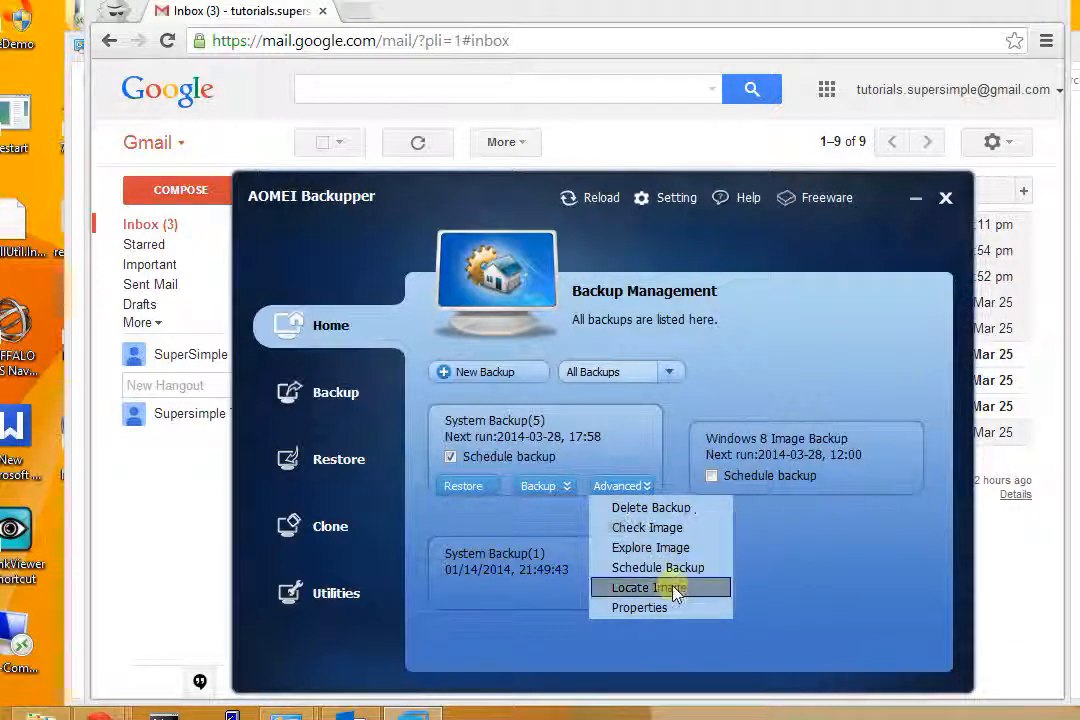
left_click(675, 588)
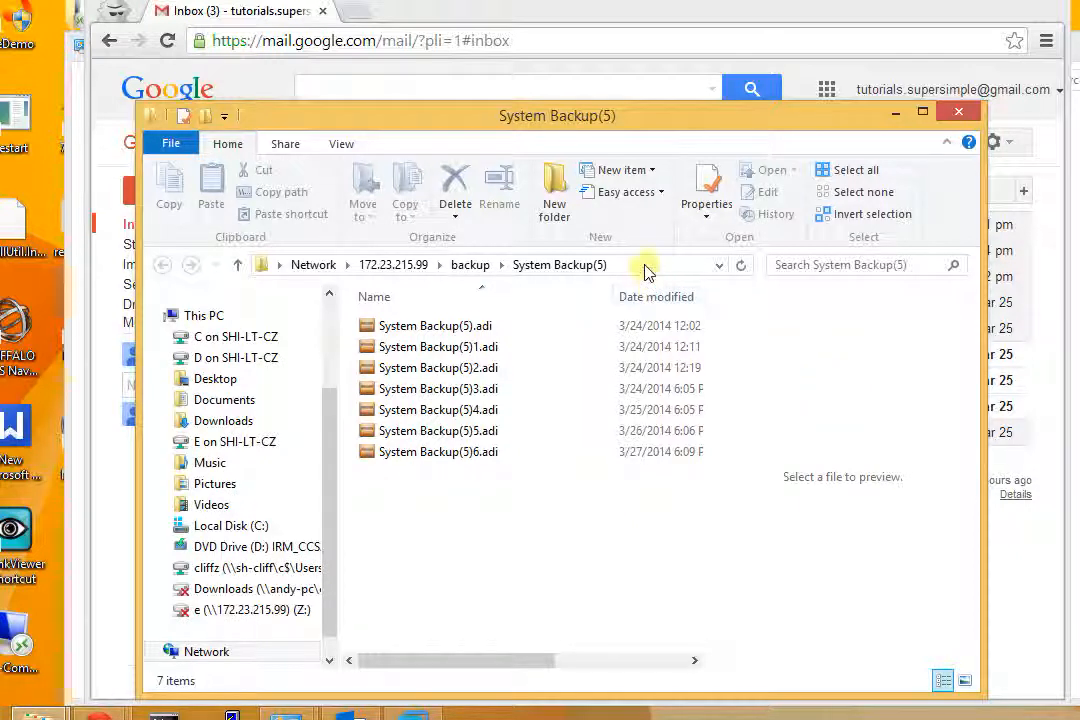
Reveal the folder's UNC path \\172.23.215.99\backup\System Backup(5) in the address bar.
left_click(647, 264)
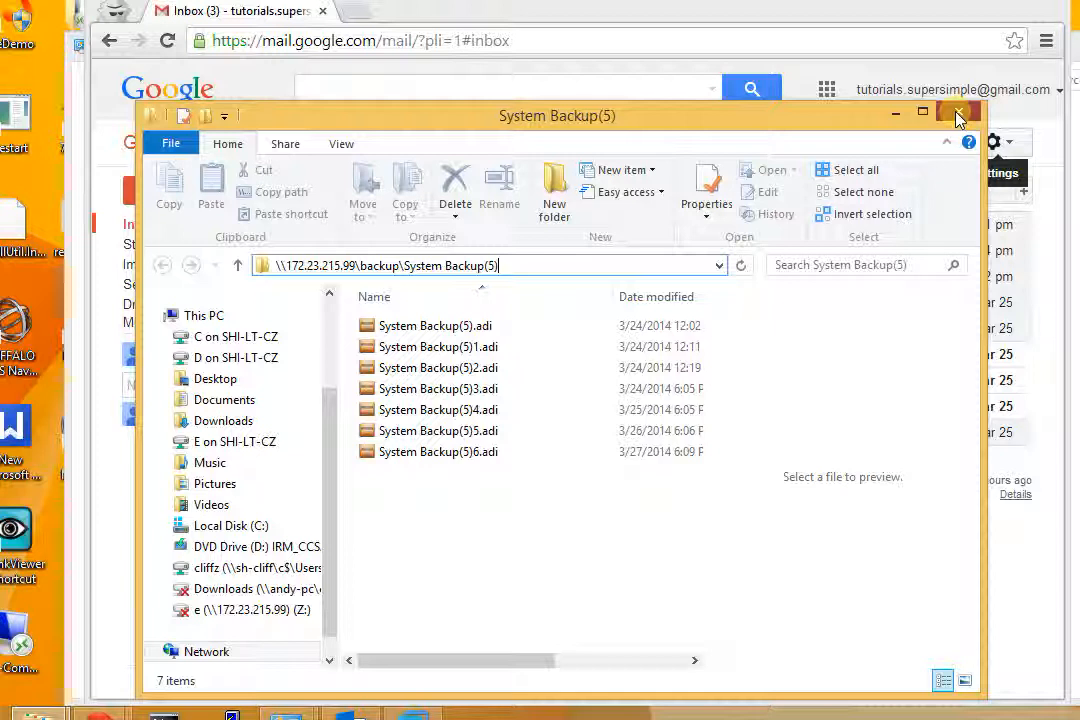
Close Explorer and browse System Backup(5)'s full and four incremental points via Explore Image.
left_click(957, 113)
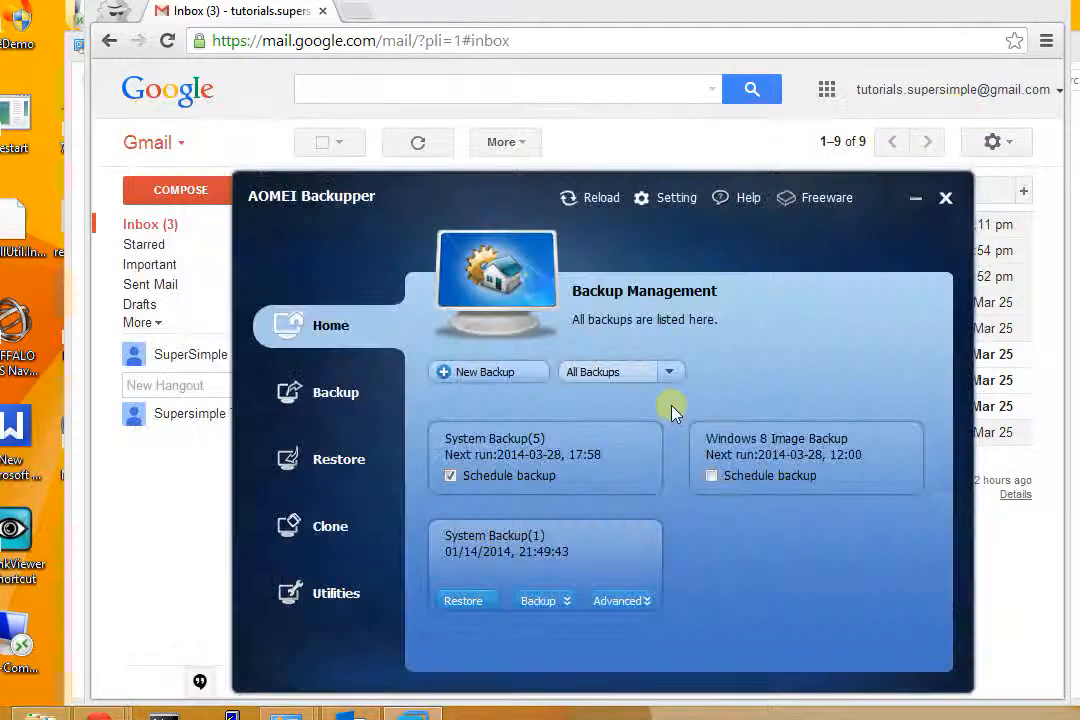
left_click(621, 486)
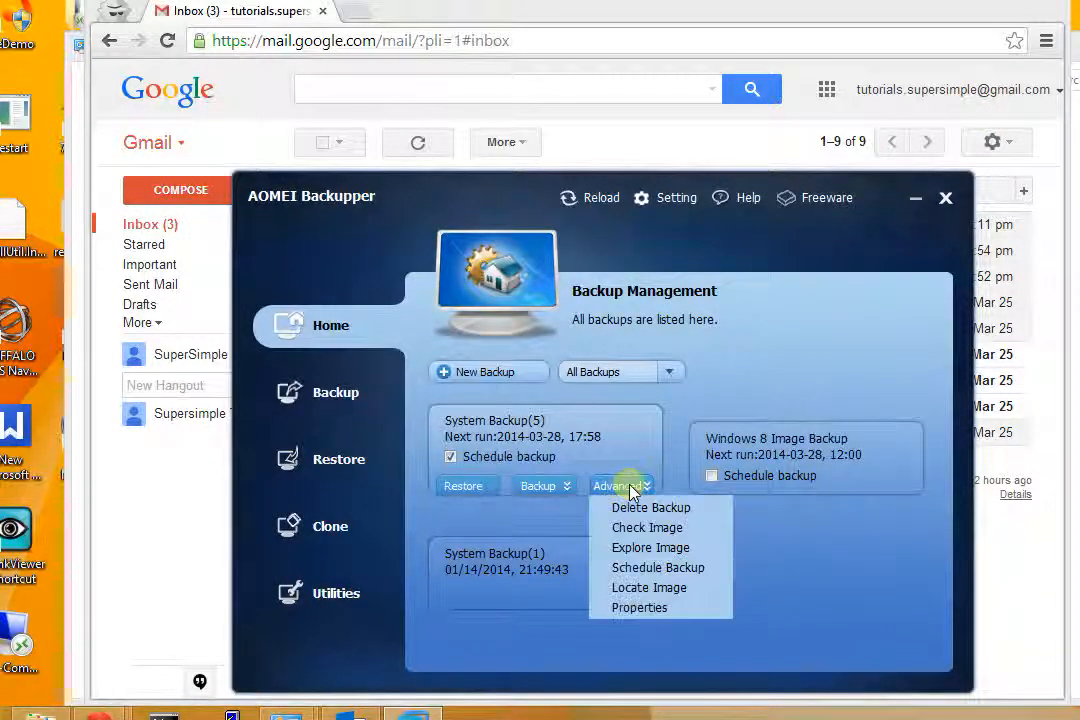
mouse_move(649, 547)
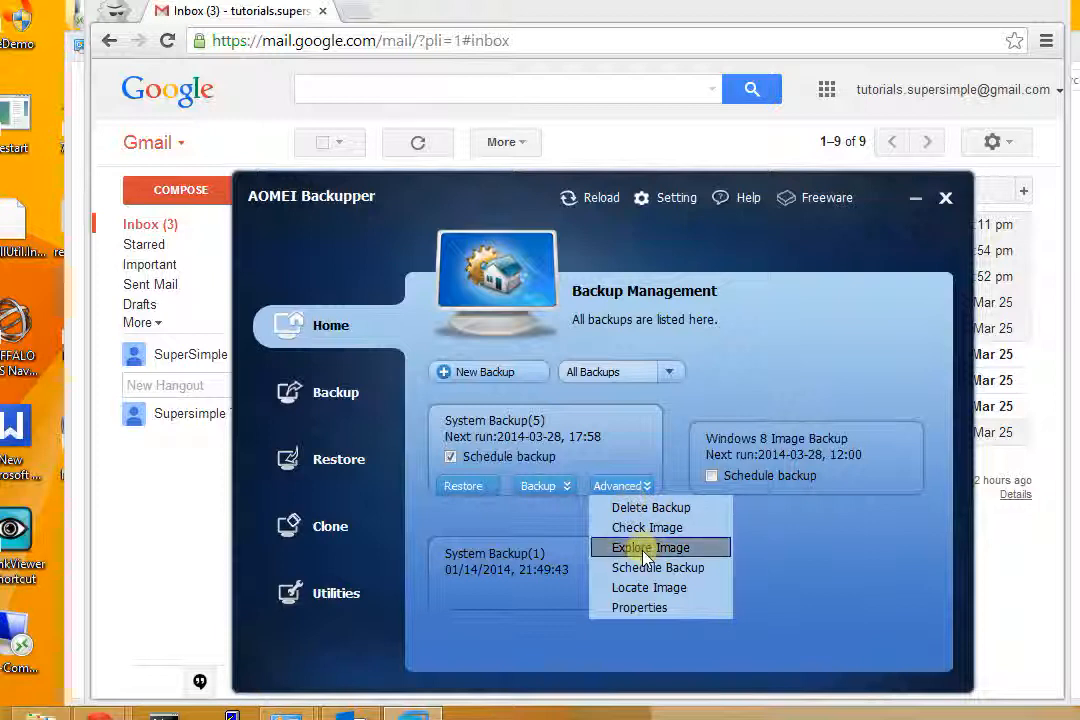
left_click(647, 547)
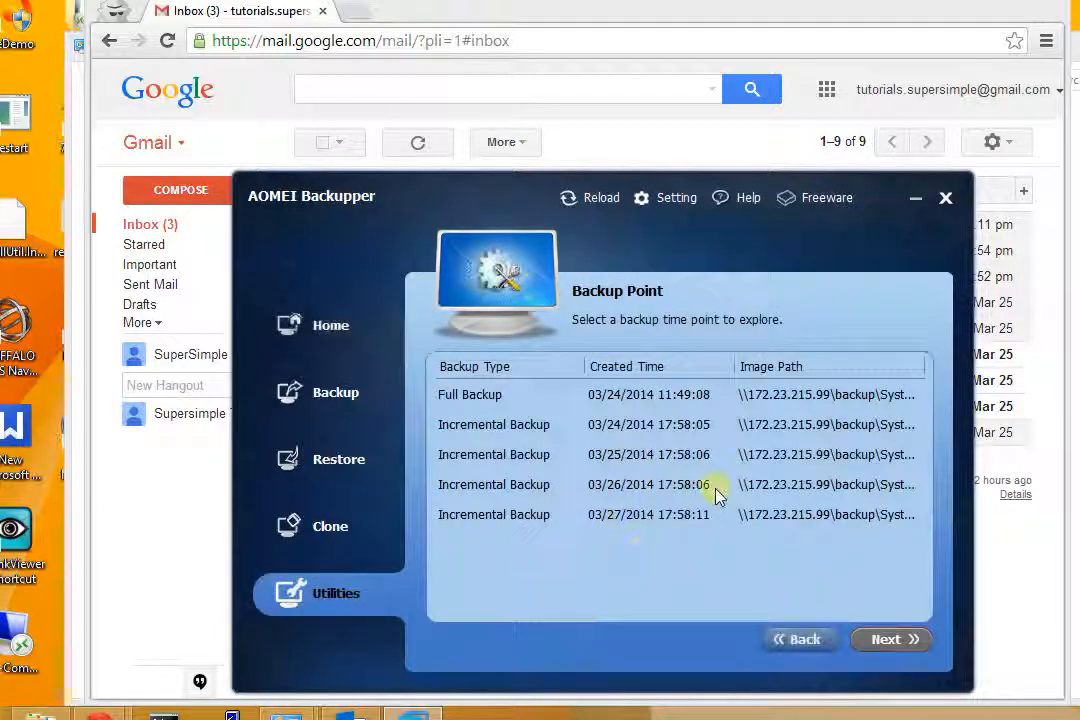
mouse_move(855, 410)
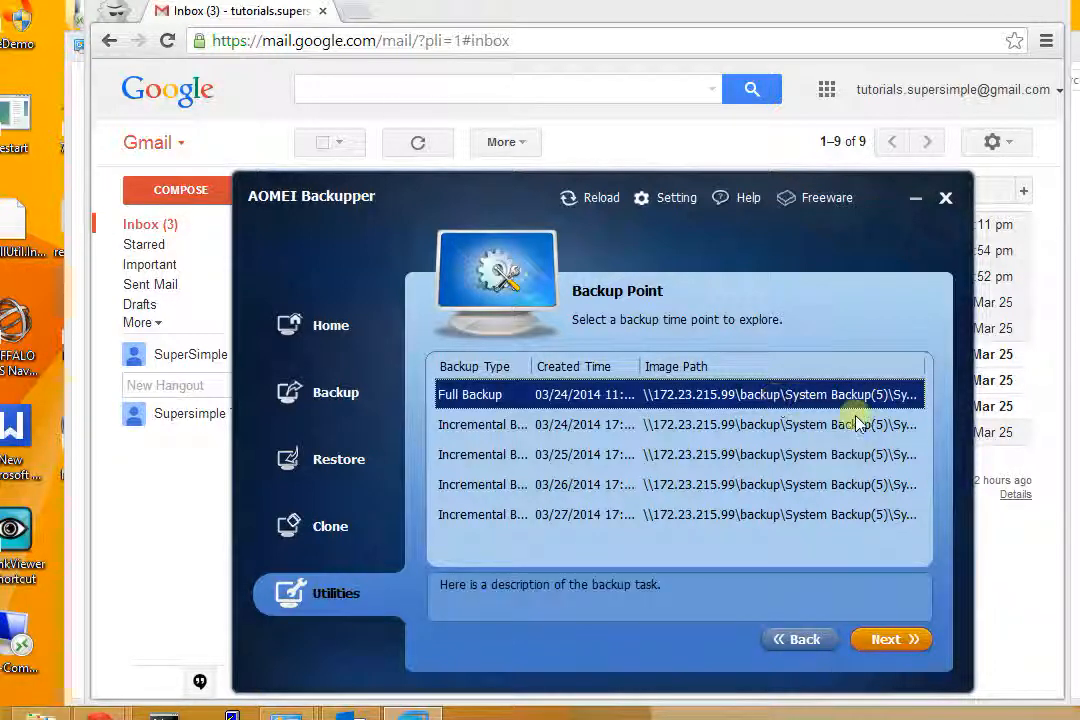
mouse_move(925, 371)
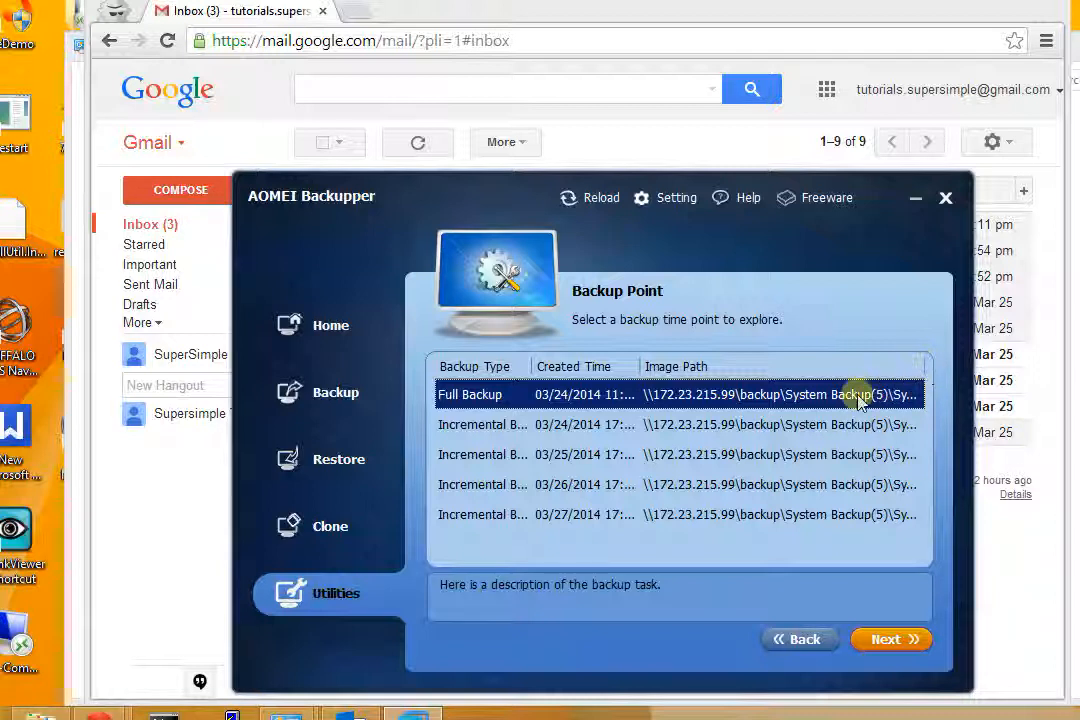
mouse_move(790, 406)
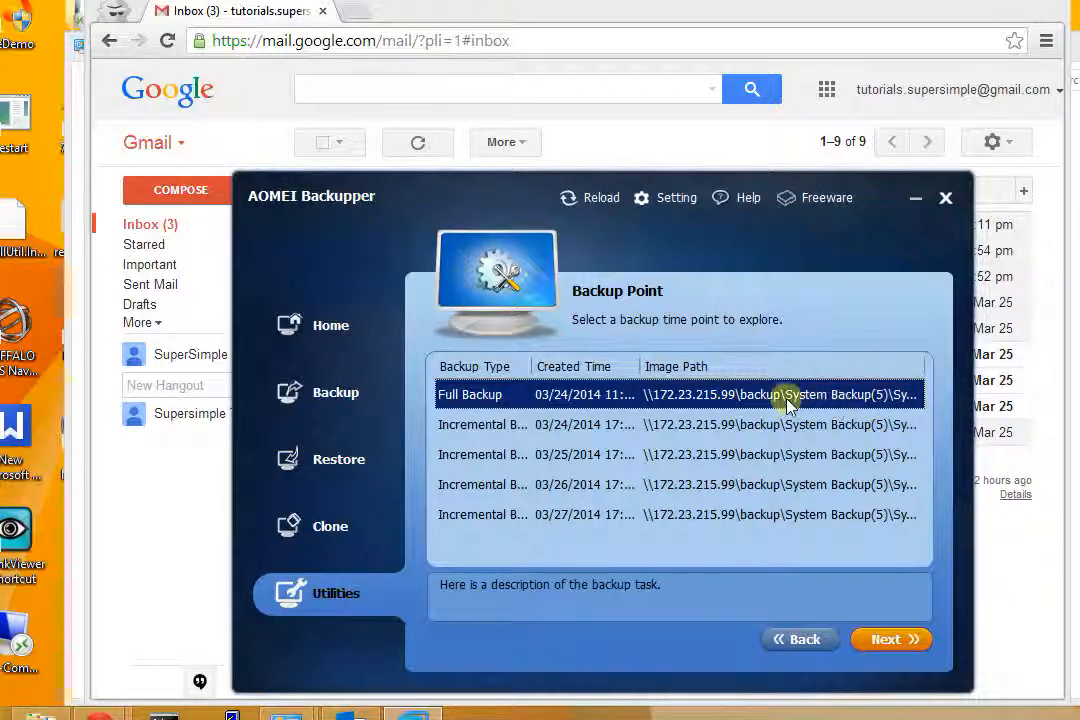
mouse_move(707, 403)
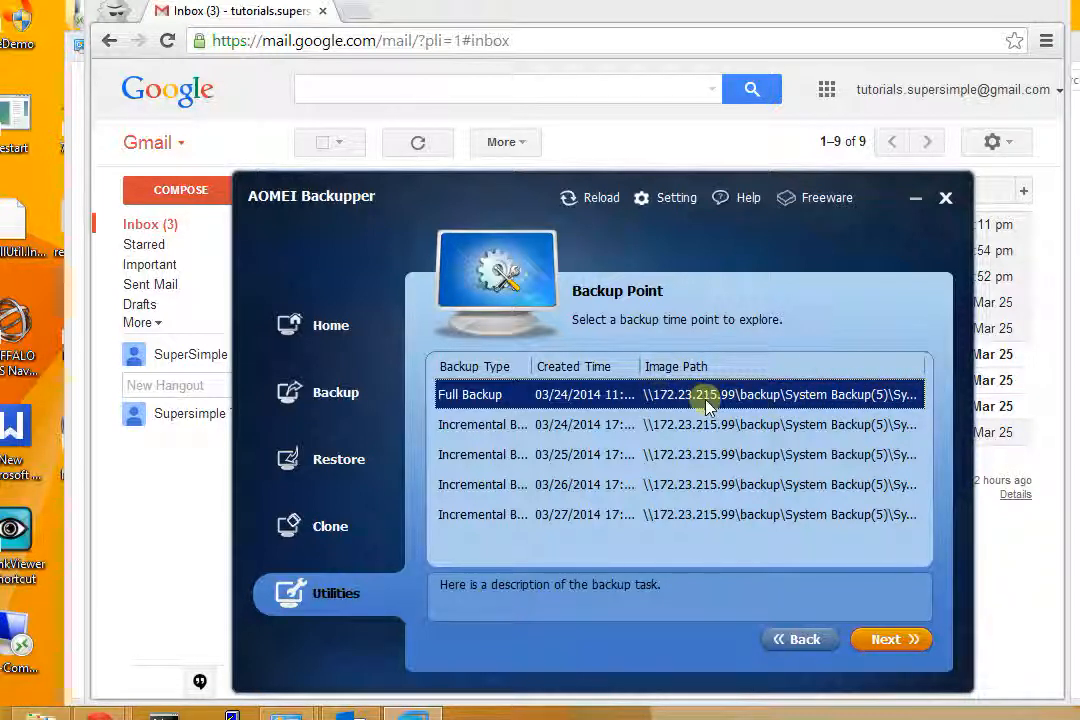
mouse_move(765, 405)
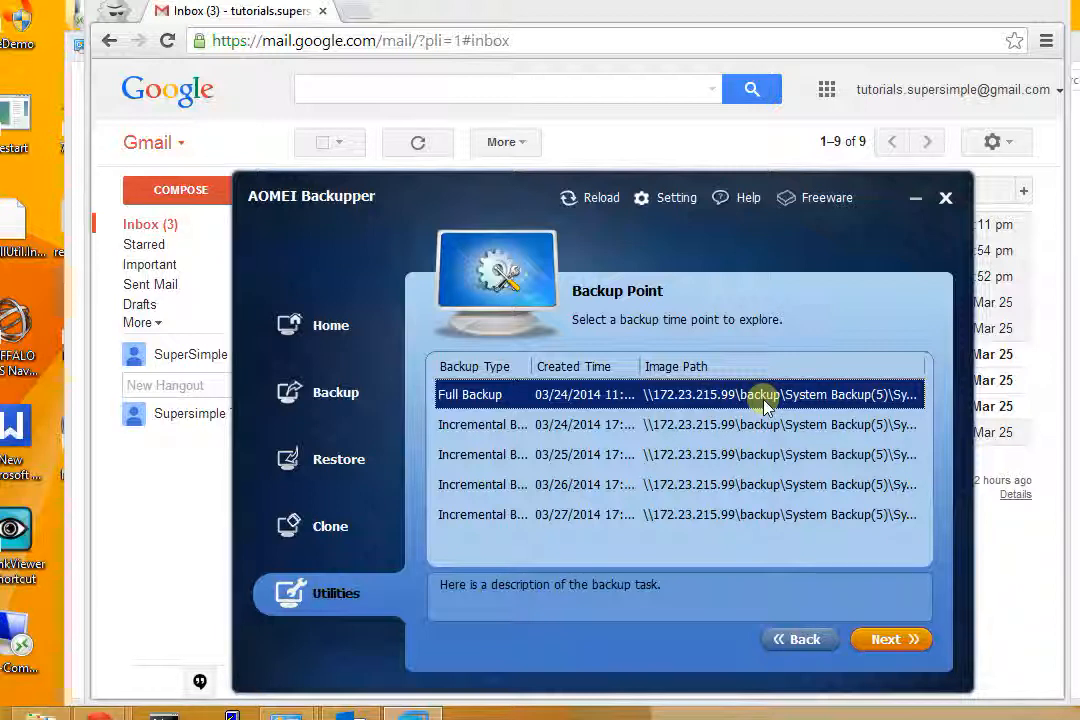
left_click(678, 514)
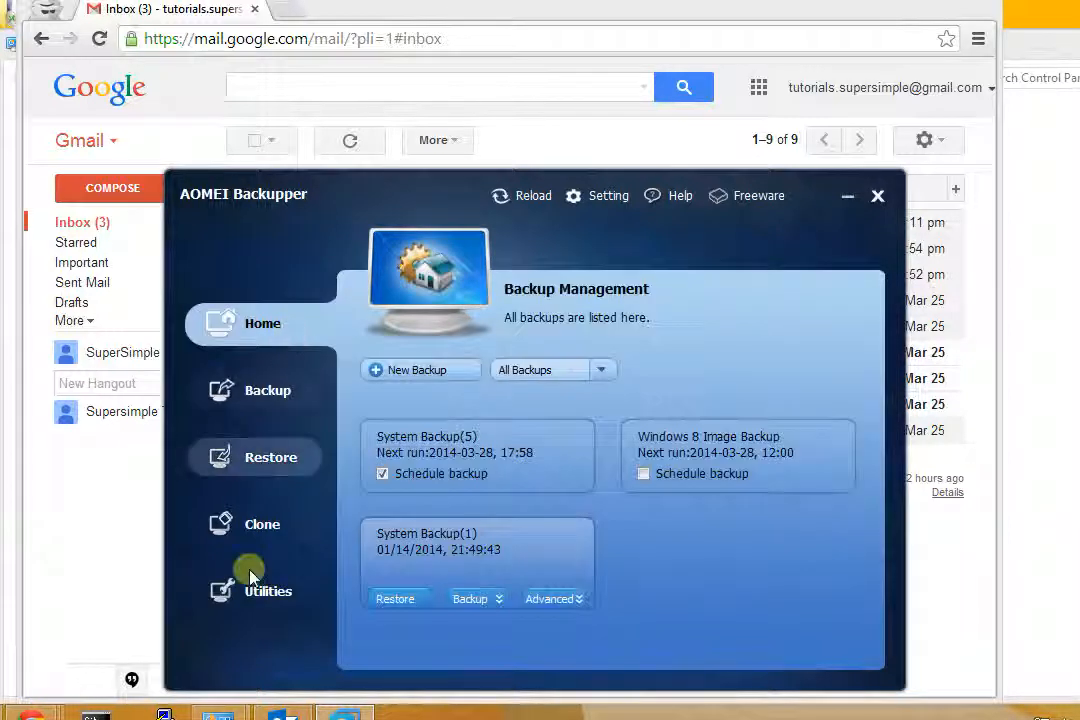
Start creating a Windows PE based bootable rescue disc from Utilities.
left_click(250, 575)
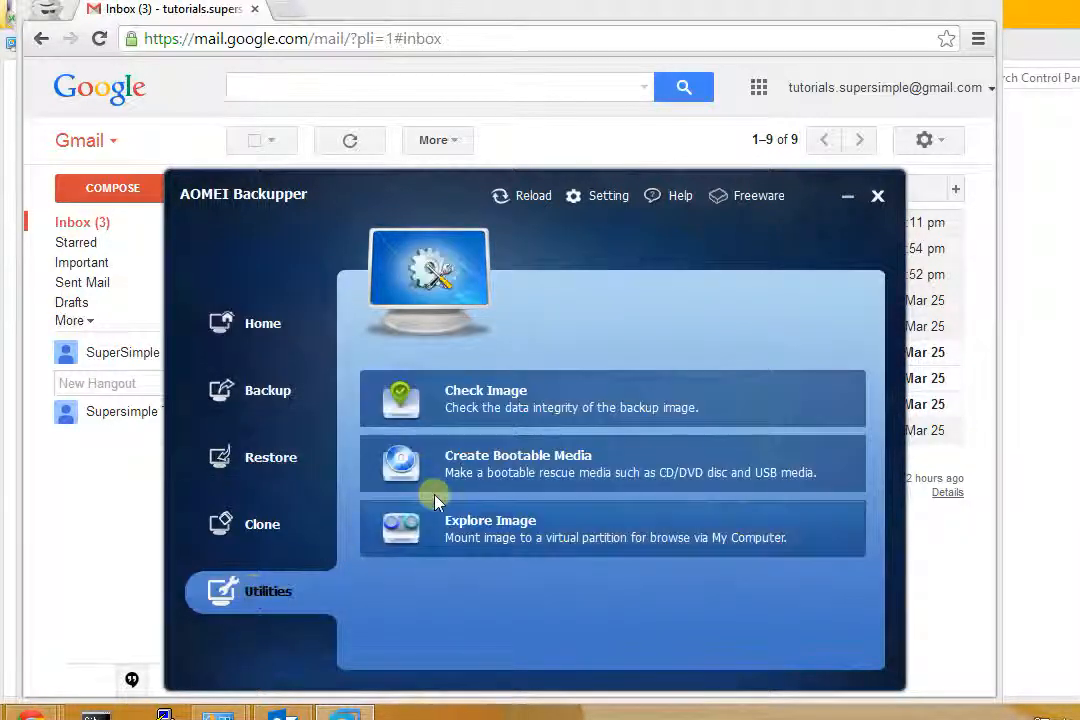
mouse_move(460, 460)
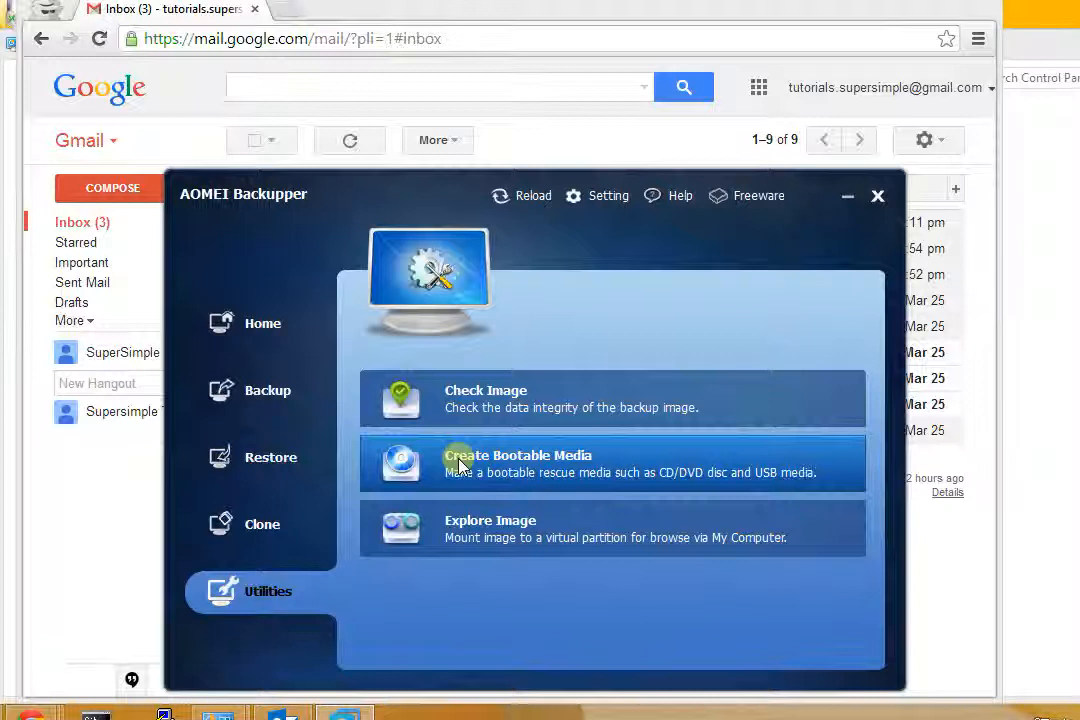
left_click(517, 463)
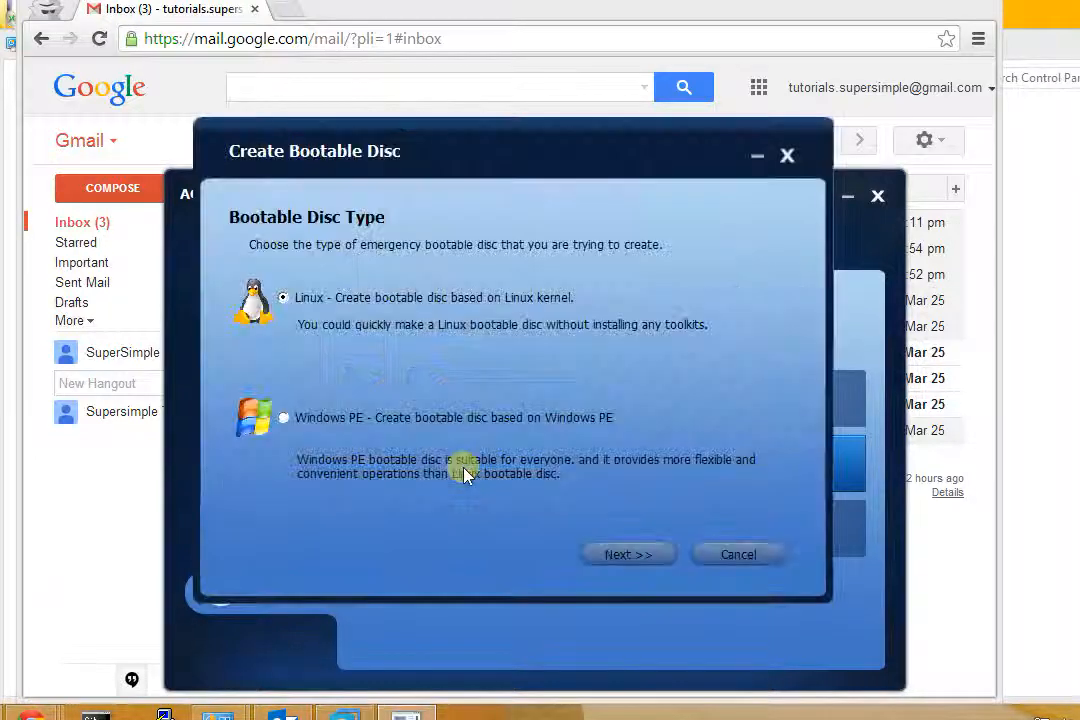
left_click(283, 417)
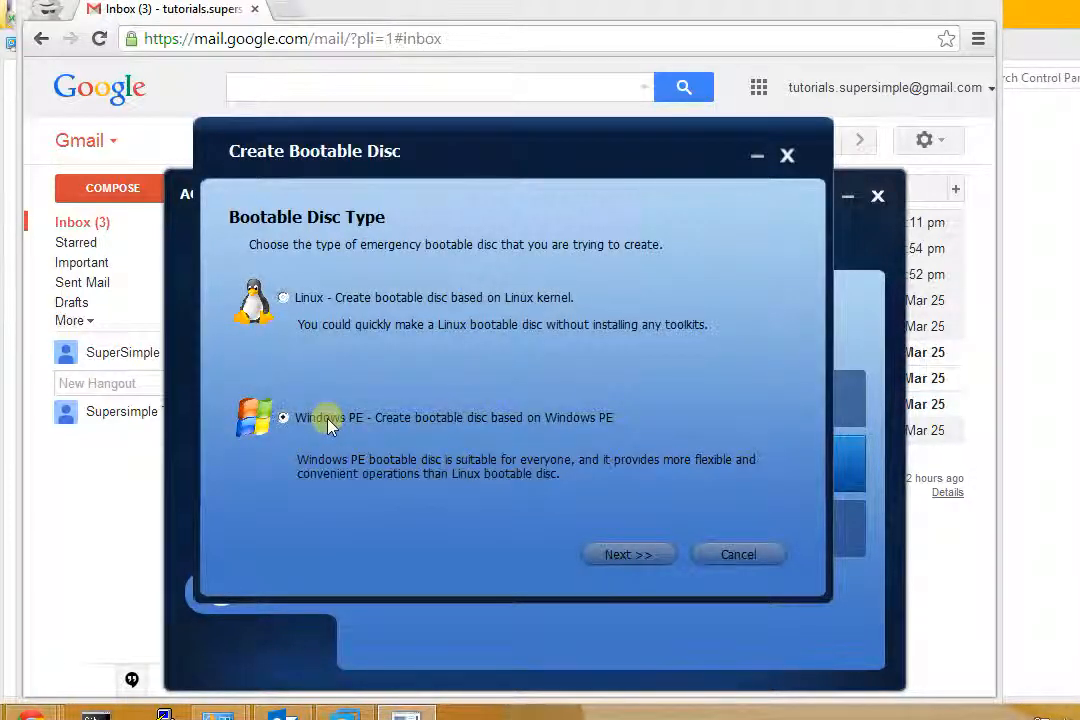
left_click(629, 554)
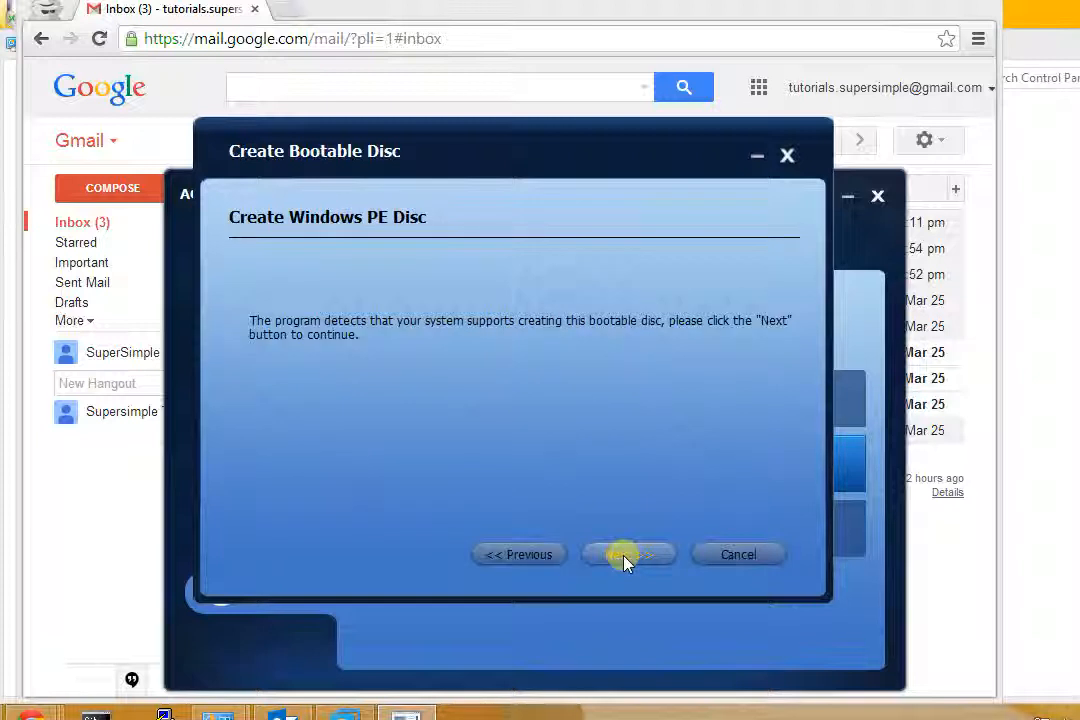
left_click(628, 554)
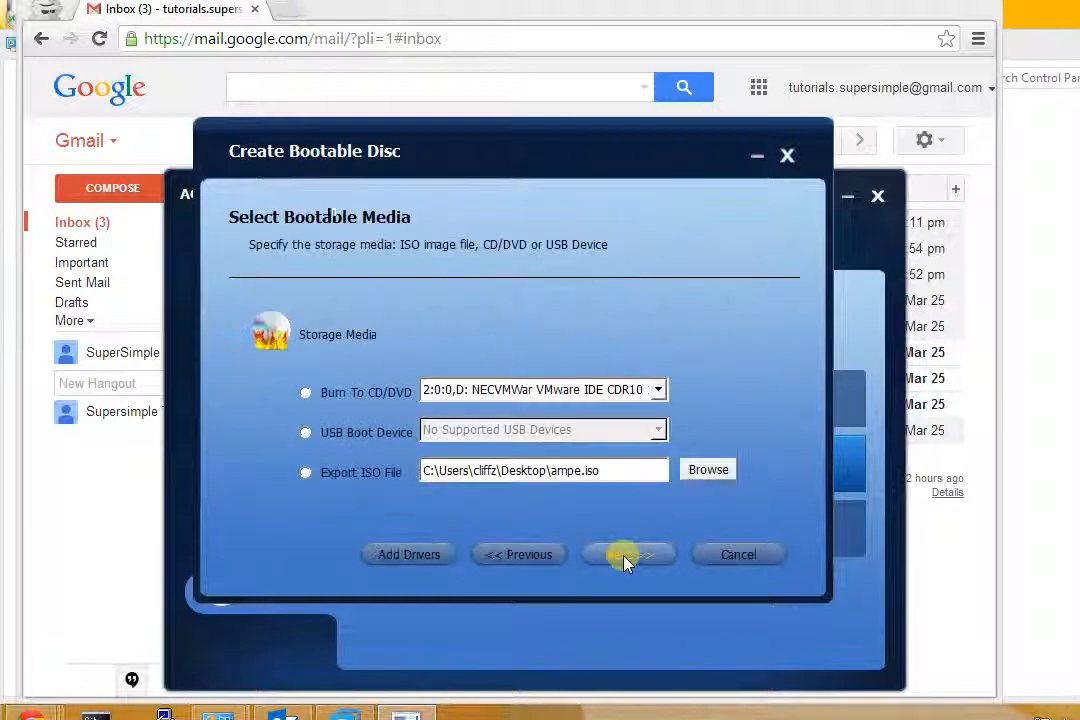
Choose Burn To CD/DVD using the NECVMWar VMware IDE CDR10 drive.
left_click(306, 392)
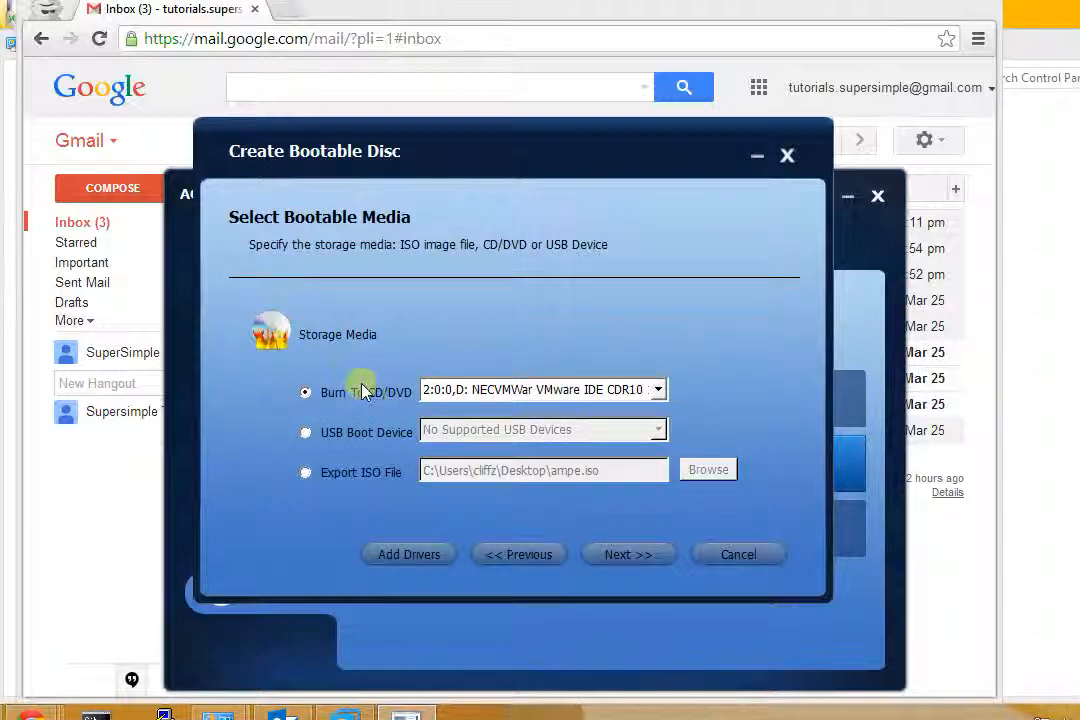
left_click(543, 389)
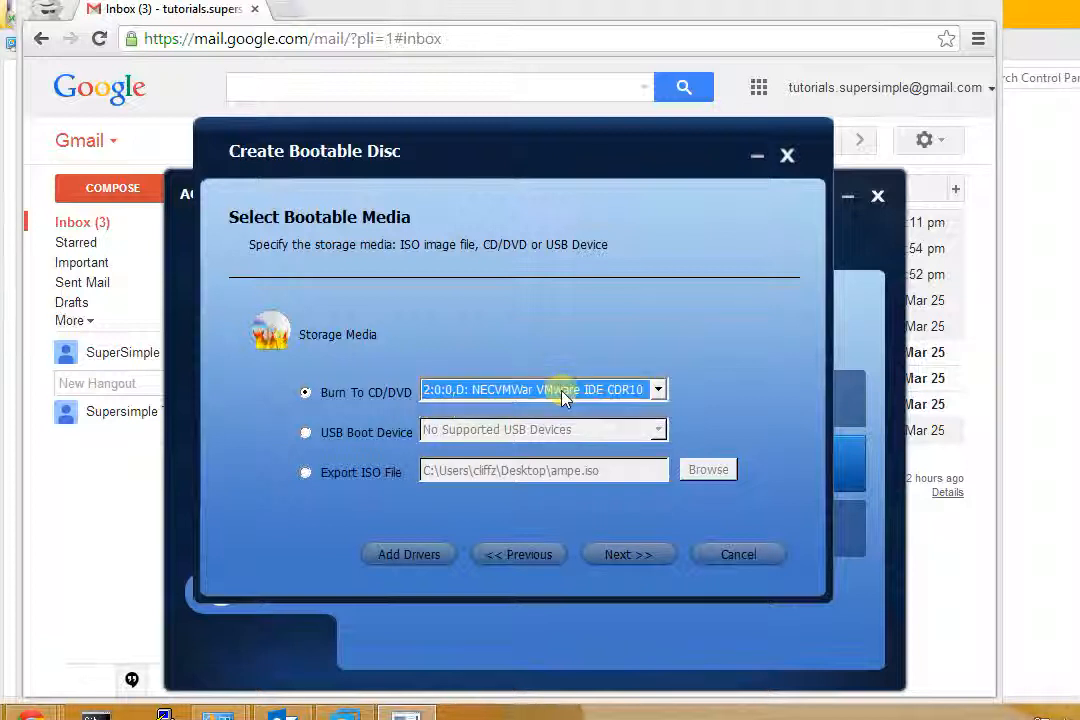
left_click(628, 554)
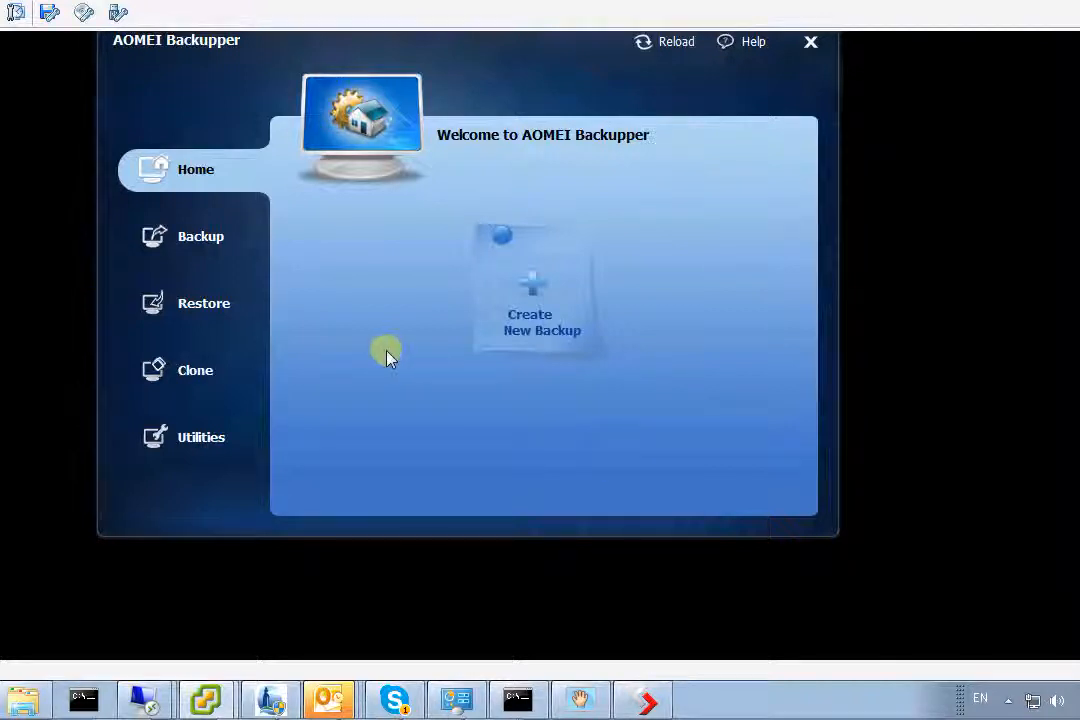
mouse_move(204, 311)
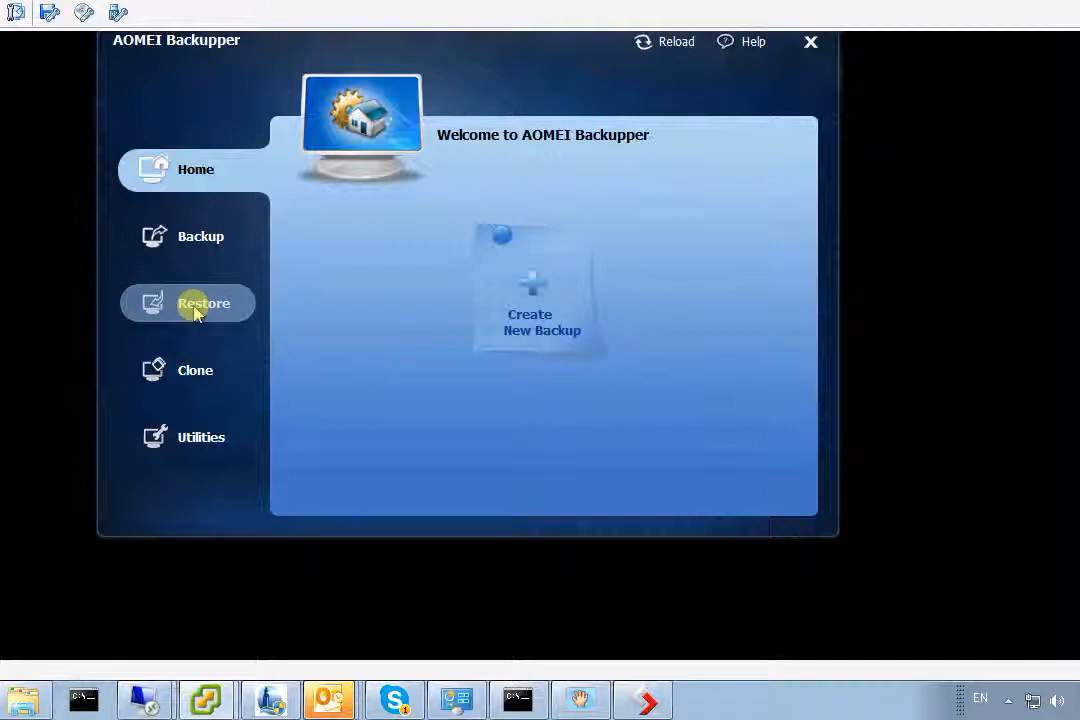
Open Share/NAS Device management from the Explore Image path browser under Utilities.
left_click(203, 308)
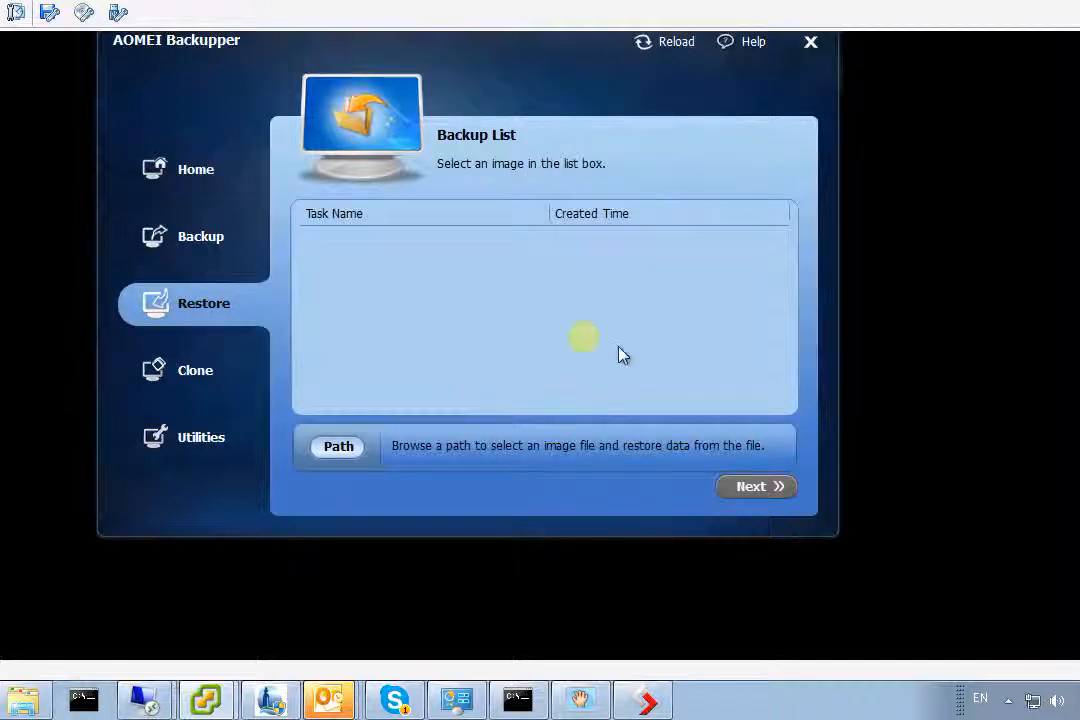
mouse_move(532, 359)
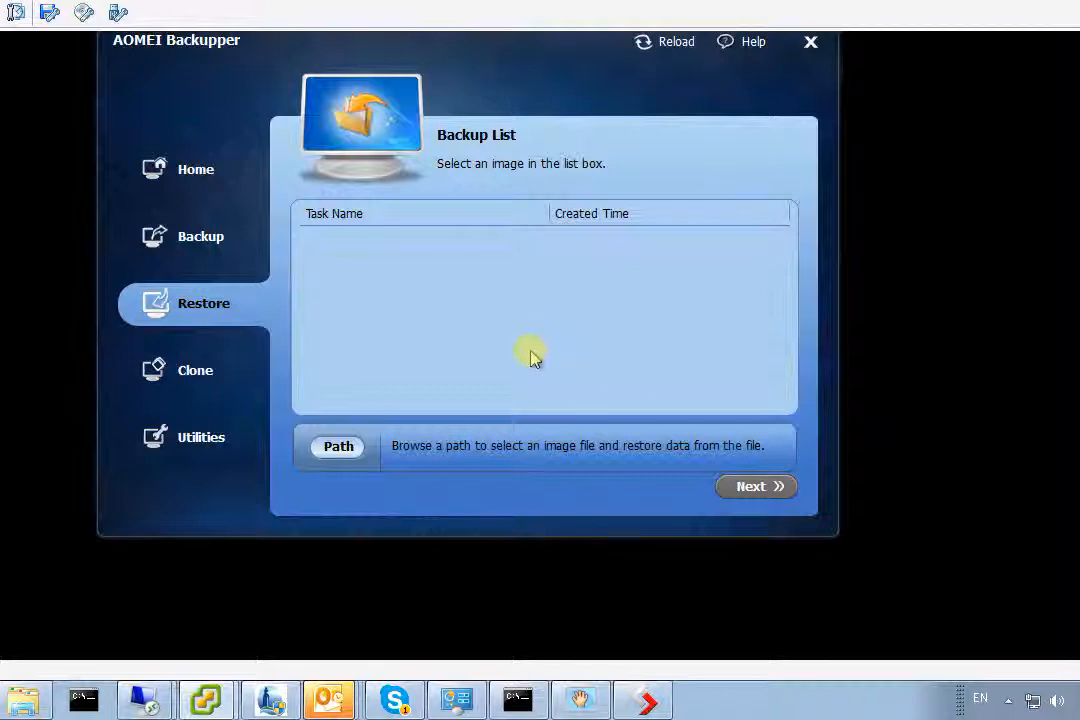
mouse_move(677, 457)
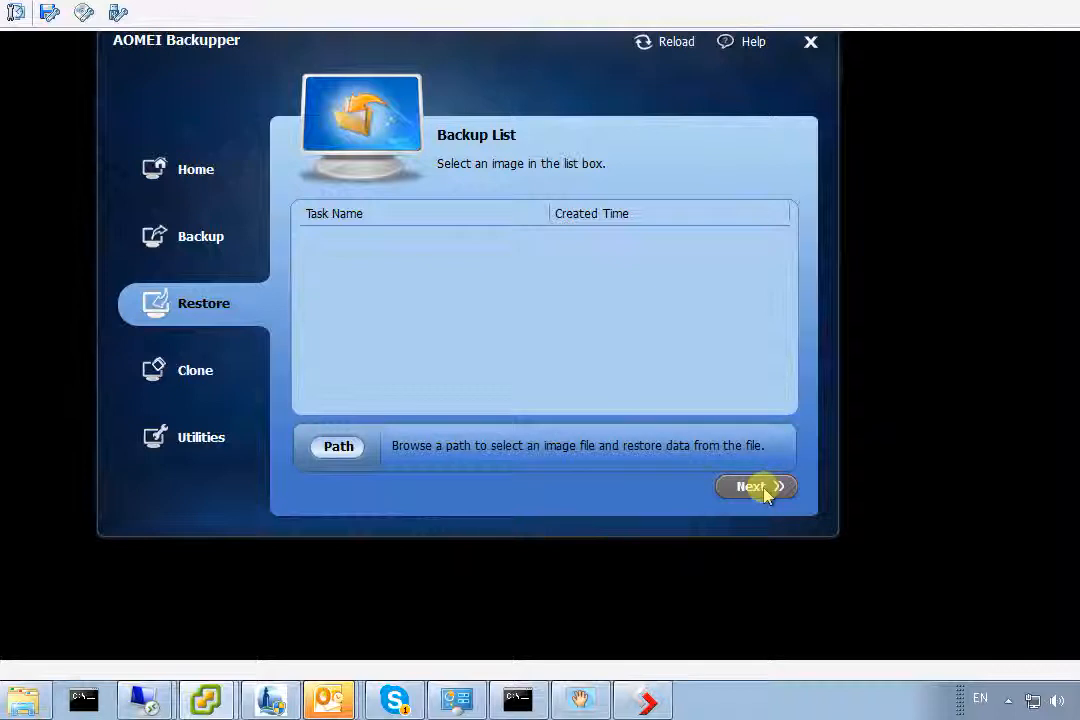
mouse_move(576, 322)
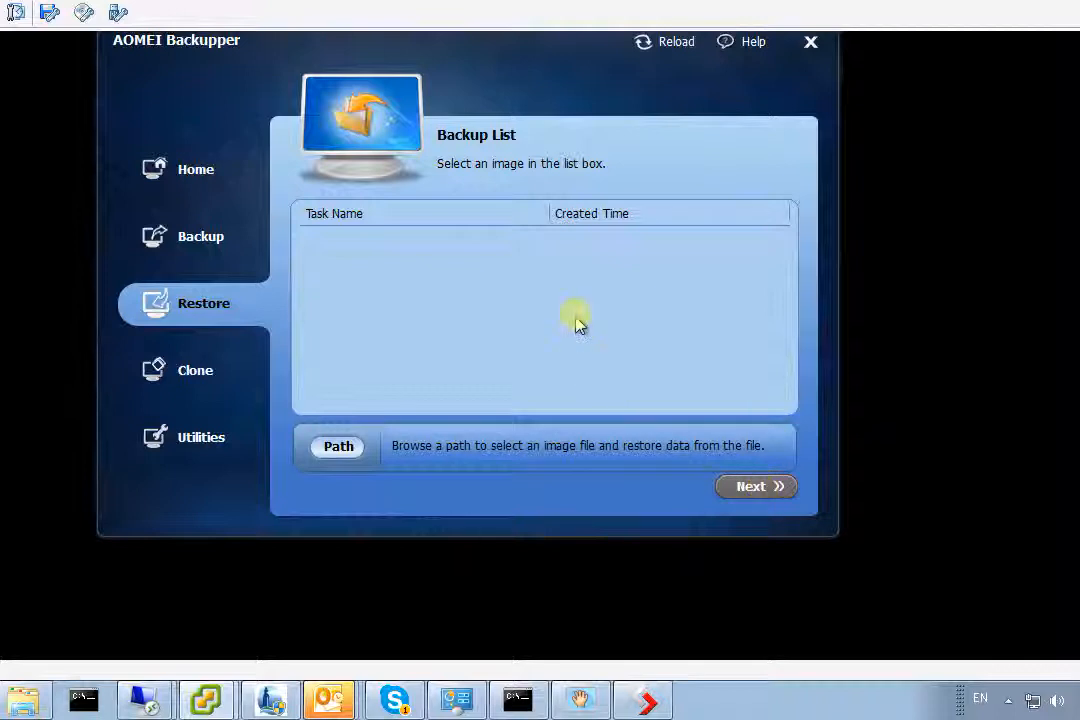
mouse_move(300, 408)
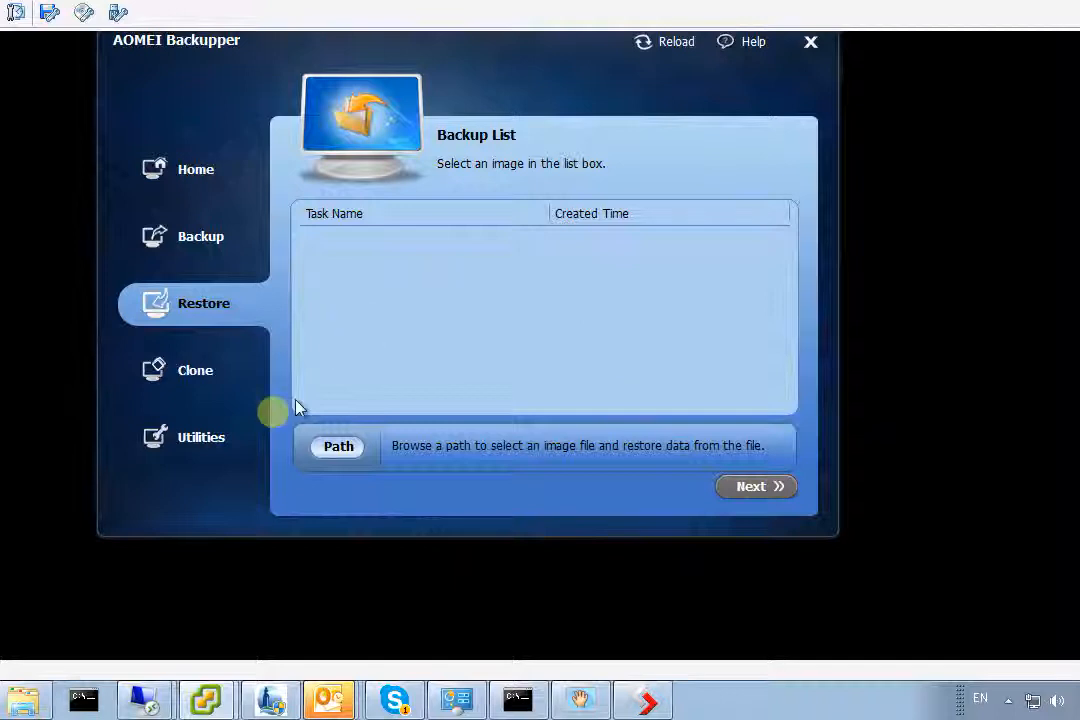
left_click(201, 437)
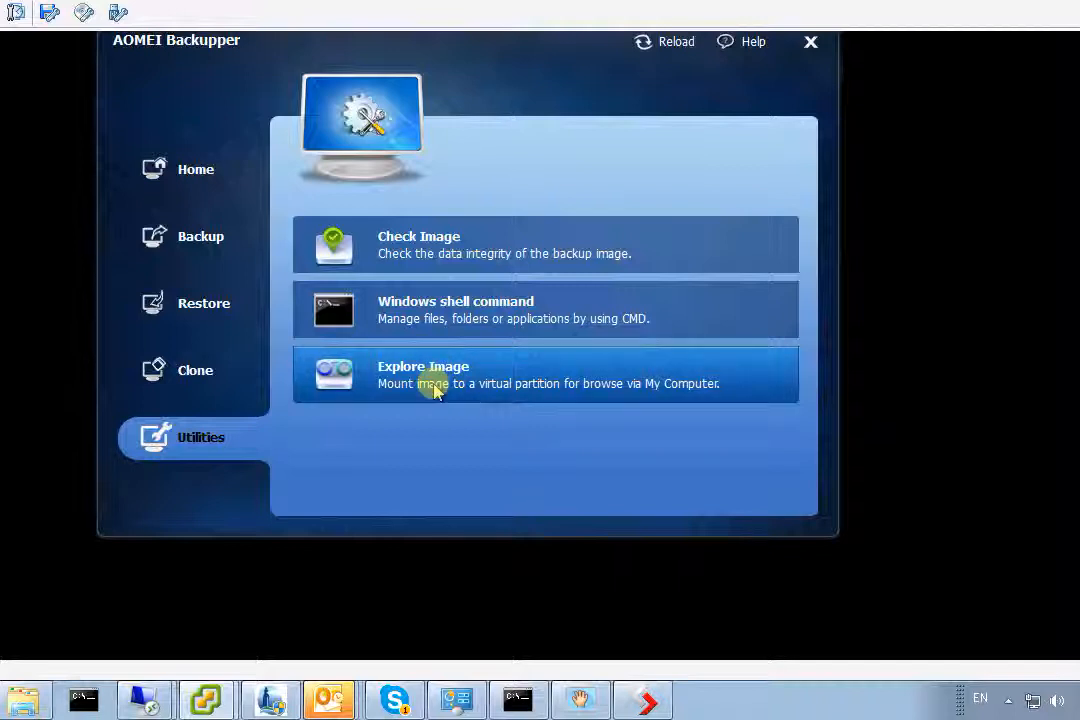
left_click(430, 383)
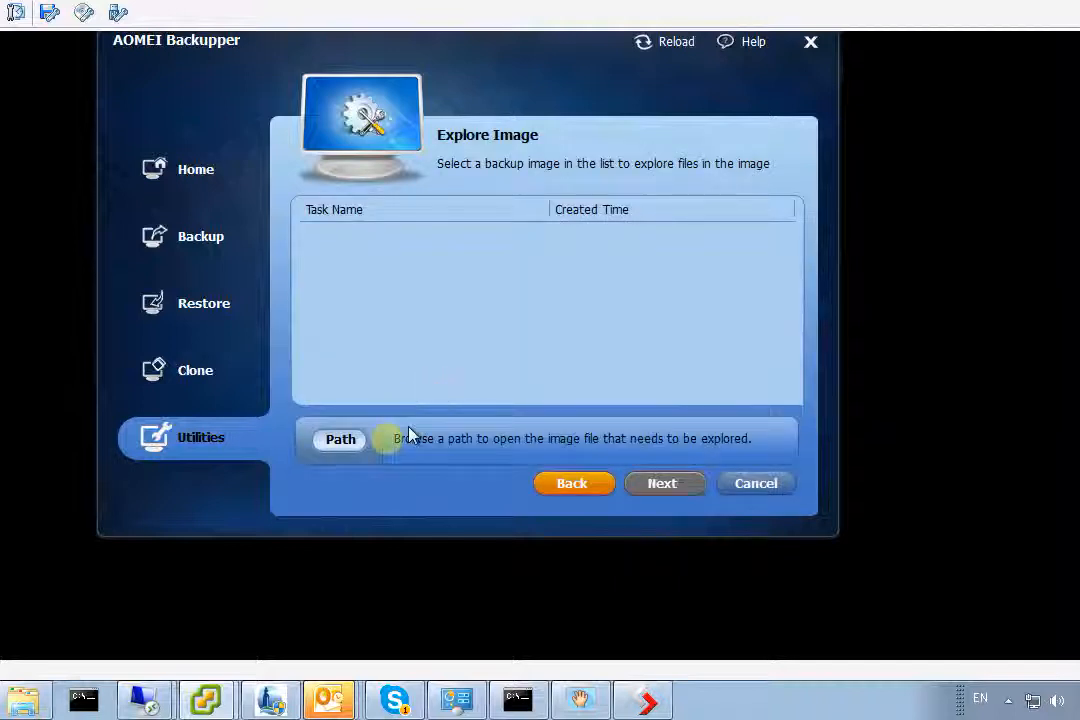
left_click(340, 439)
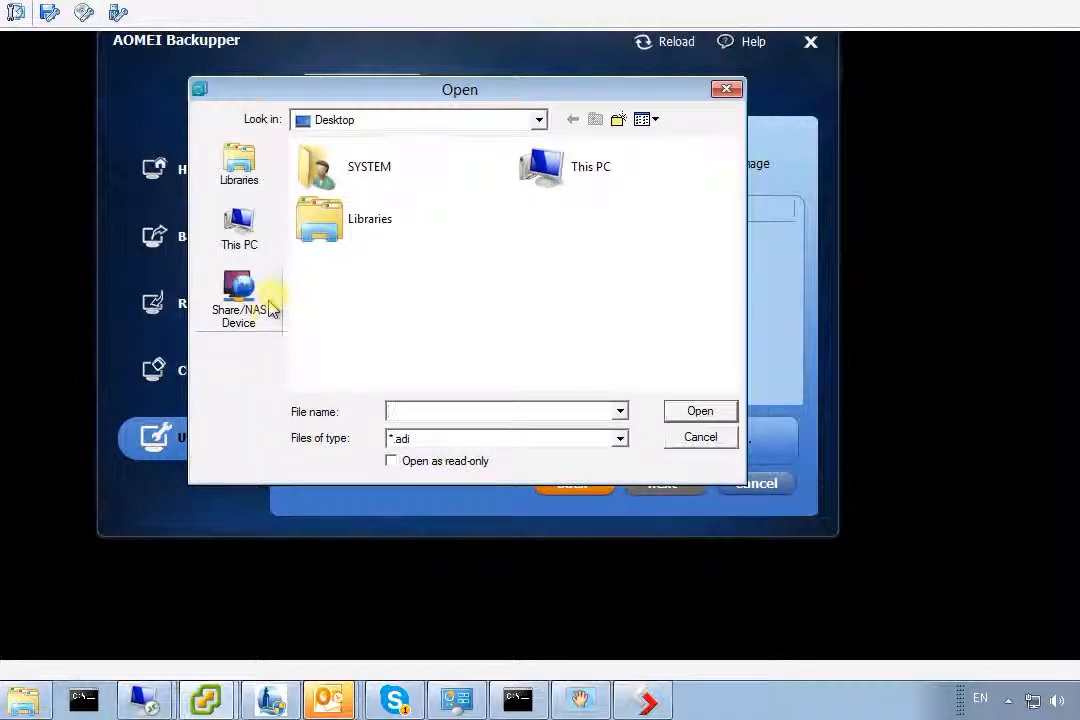
double_click(238, 290)
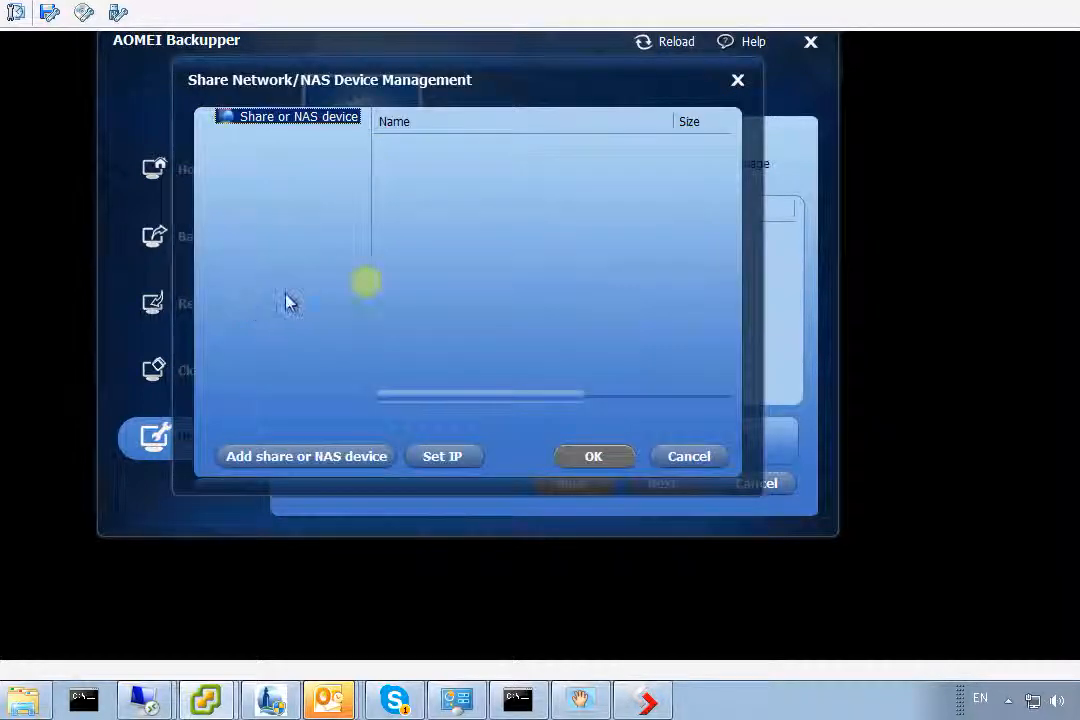
mouse_move(335, 462)
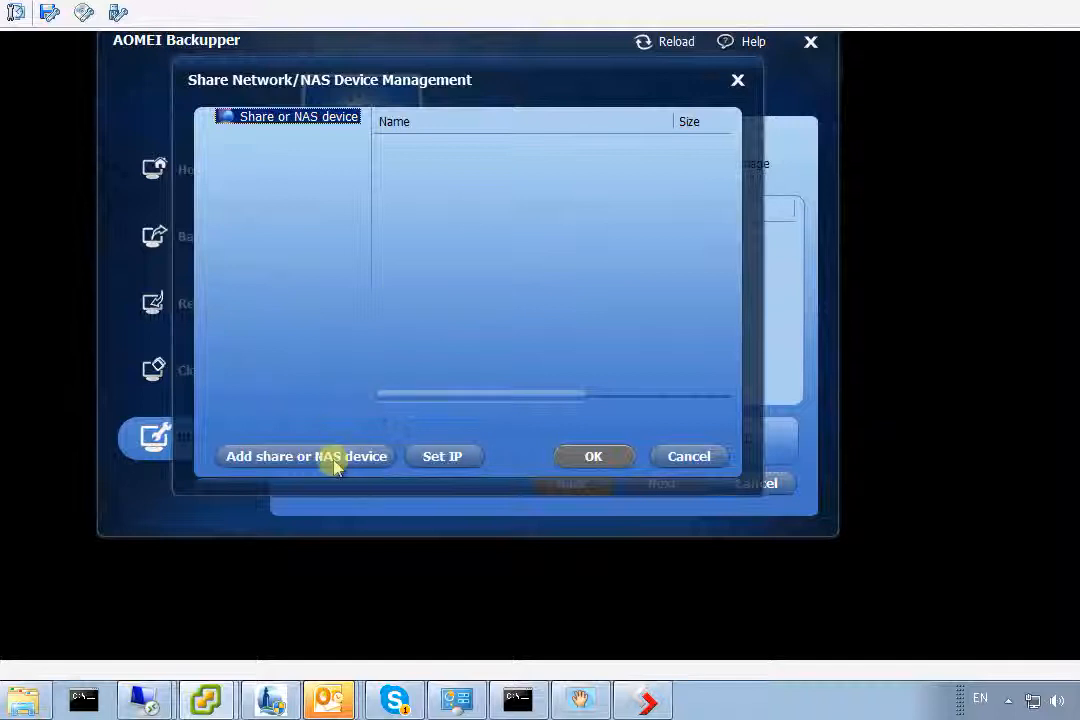
Enter display name MyBackupLocation and path \\172.23.215.99\backup for a new share.
left_click(306, 456)
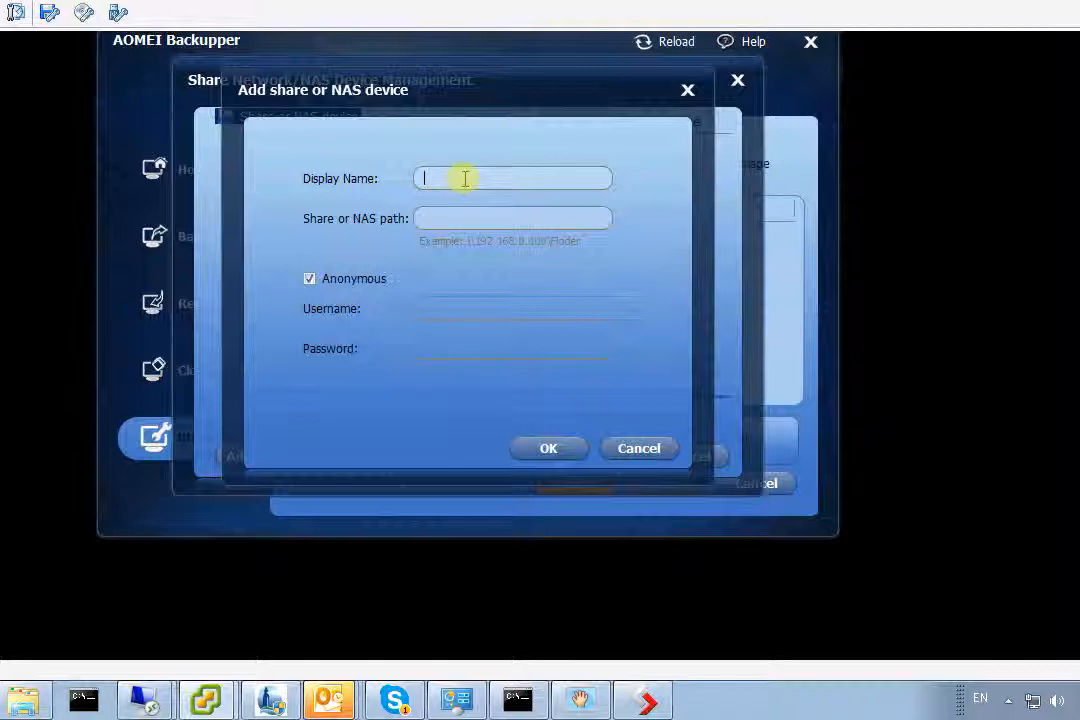
type("M")
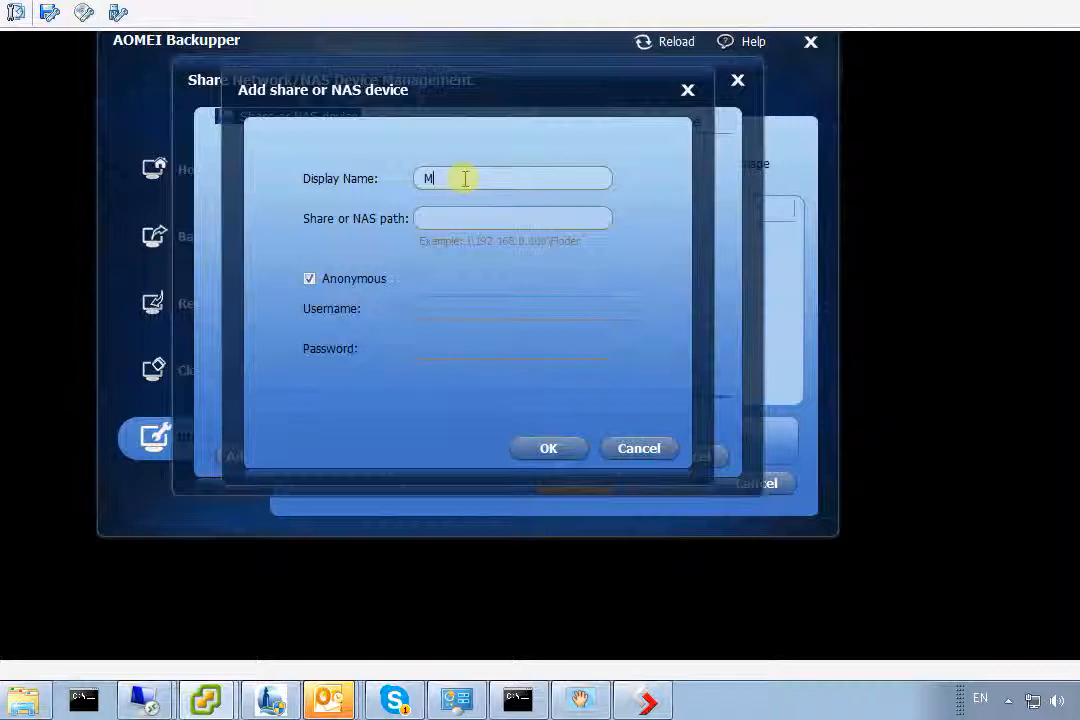
type("yBack")
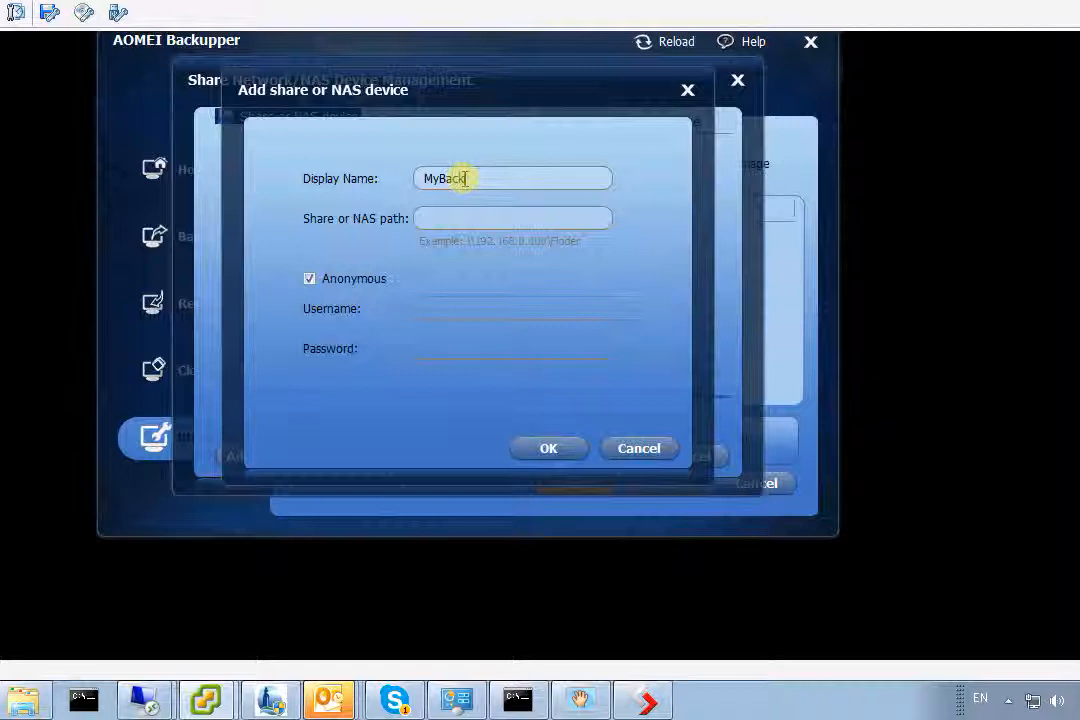
type("up")
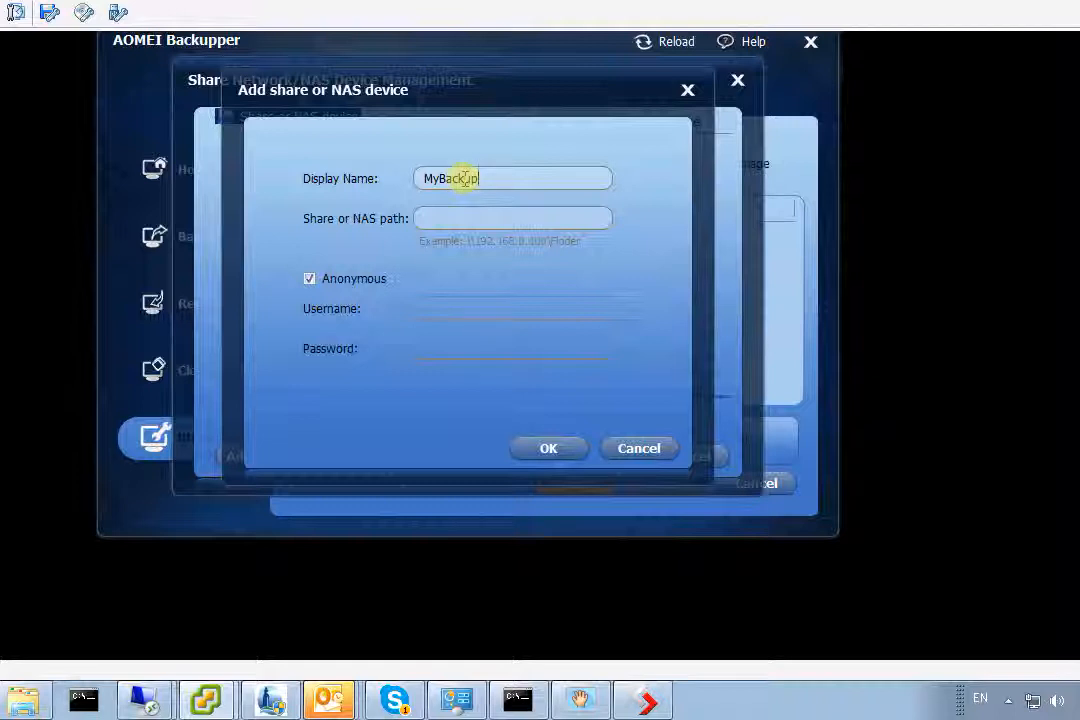
type("Local")
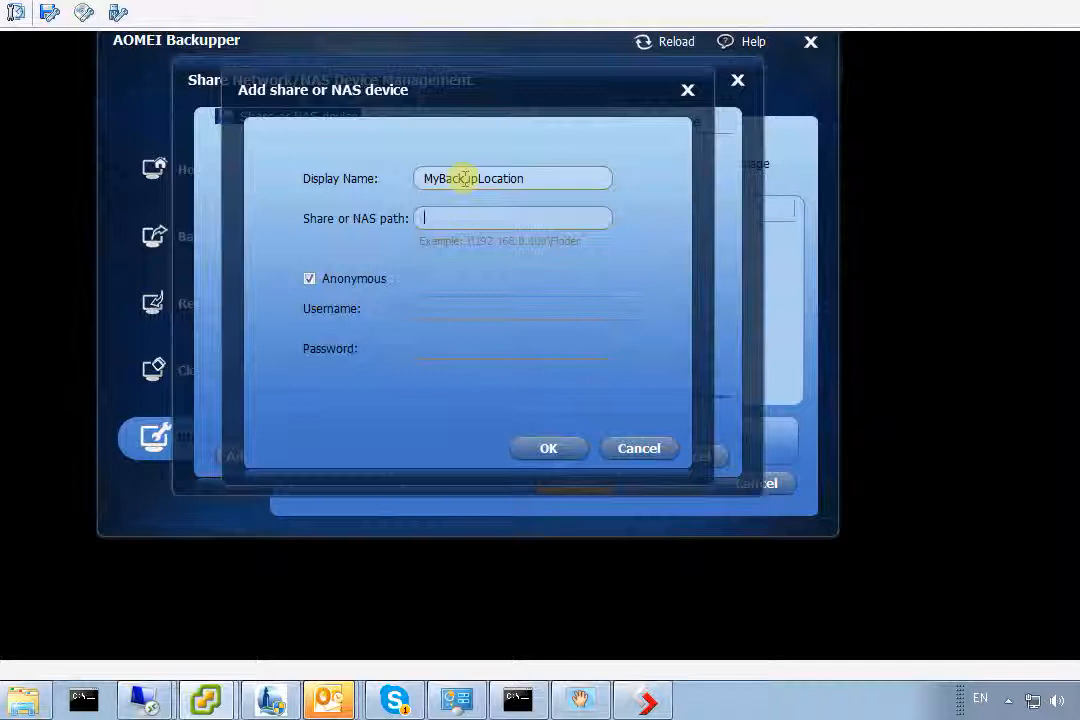
type("\\\\172.23.215")
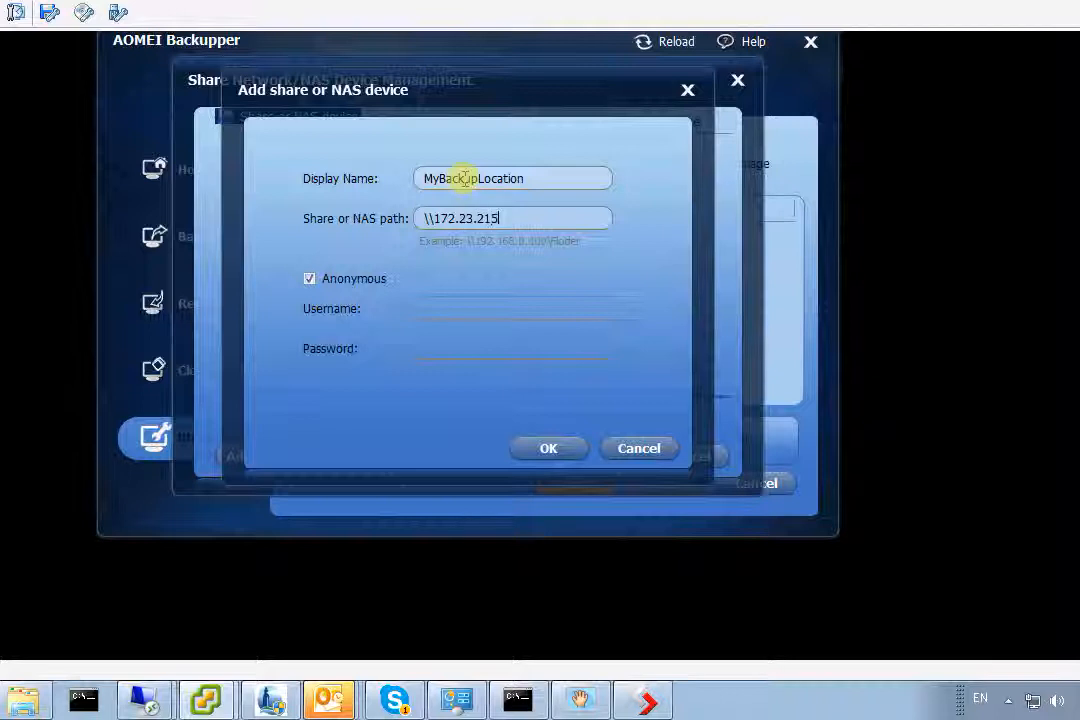
type(".")
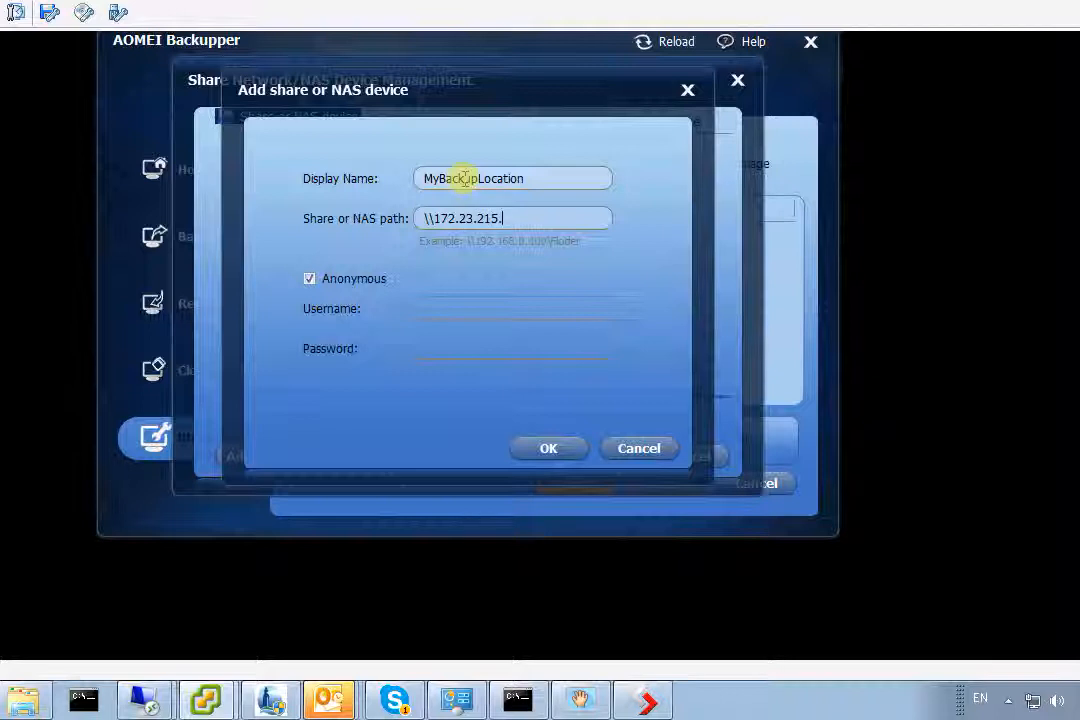
type("99")
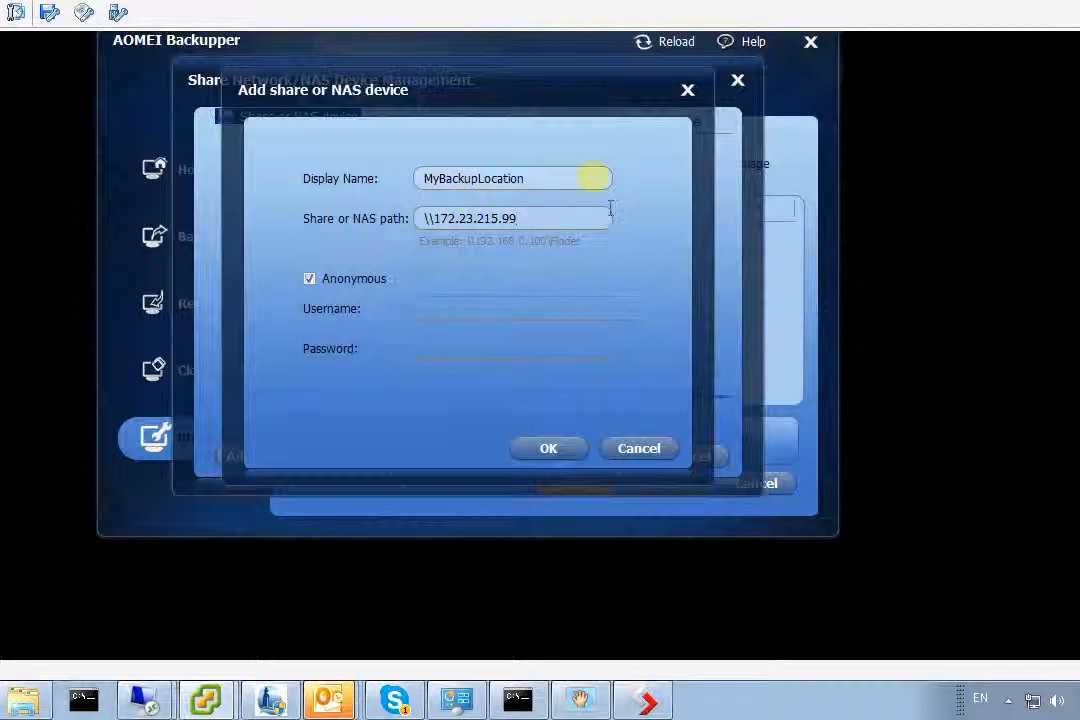
mouse_move(348, 285)
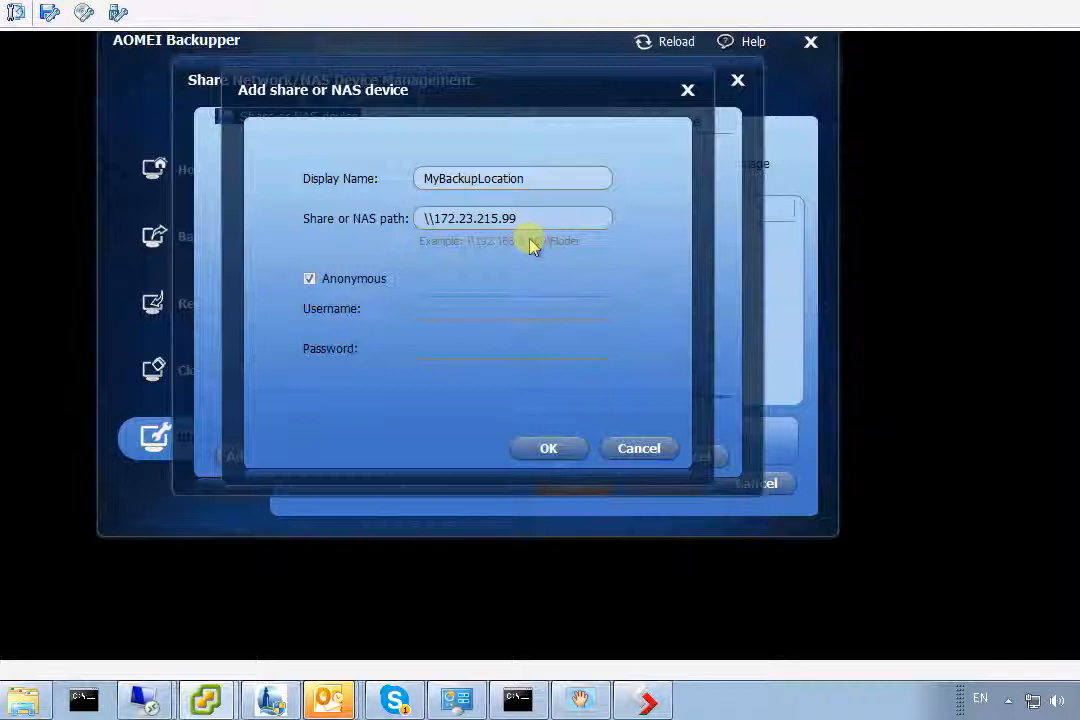
type("\\backup")
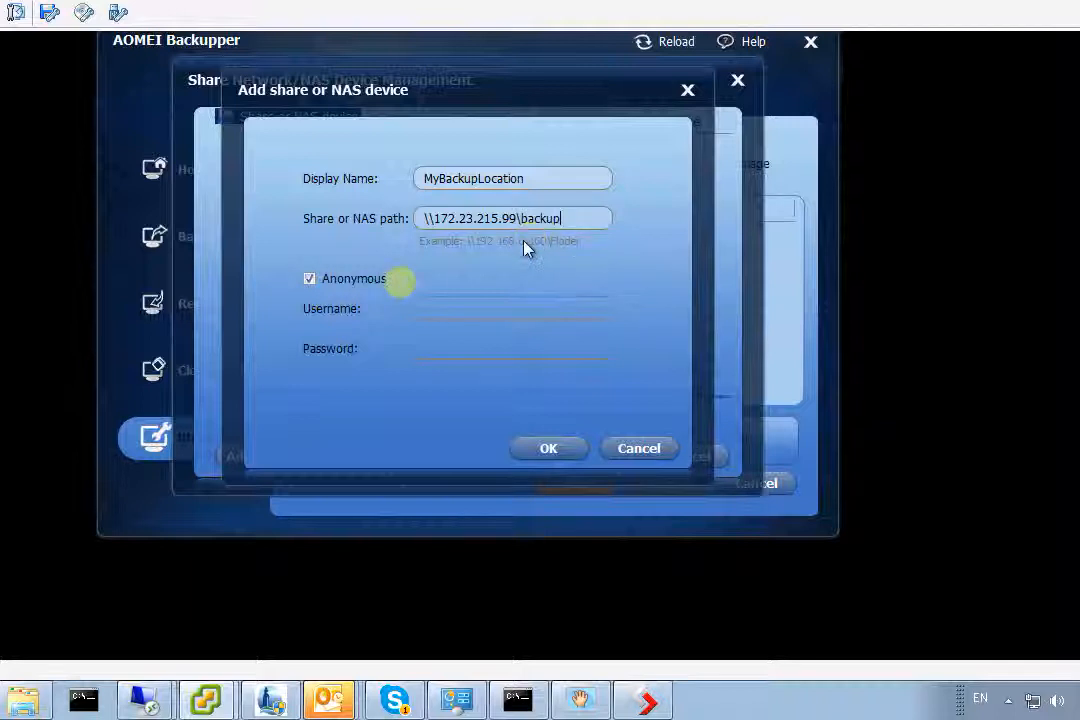
Disable anonymous access, enter the username and password, and confirm the share.
left_click(310, 278)
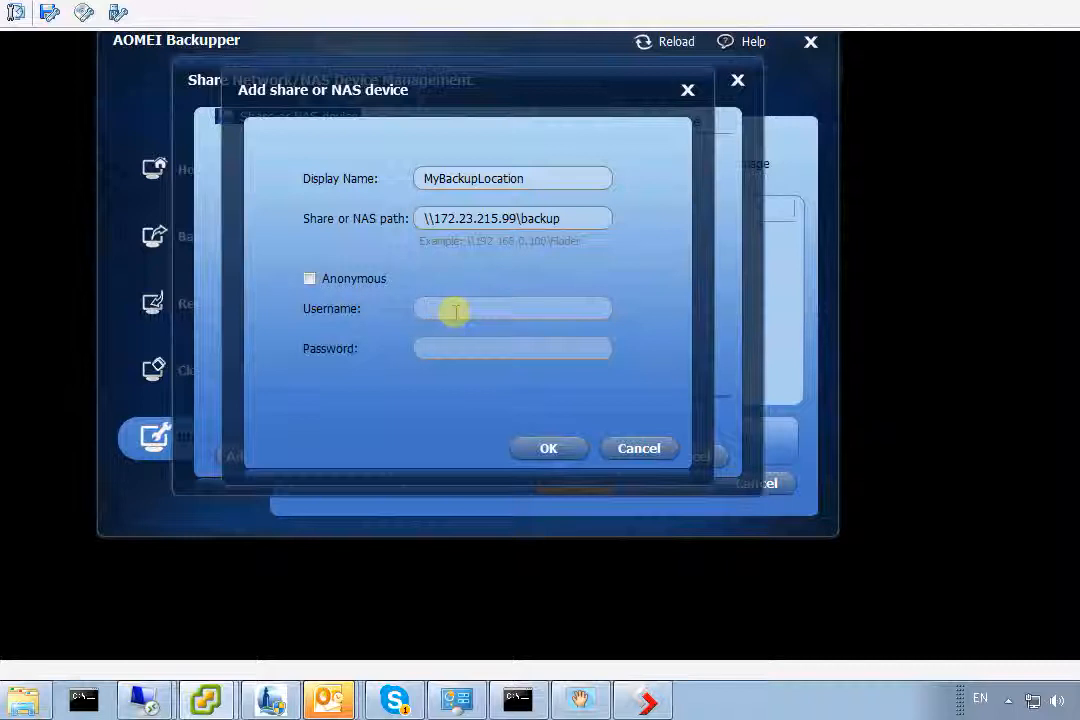
type("cliffz")
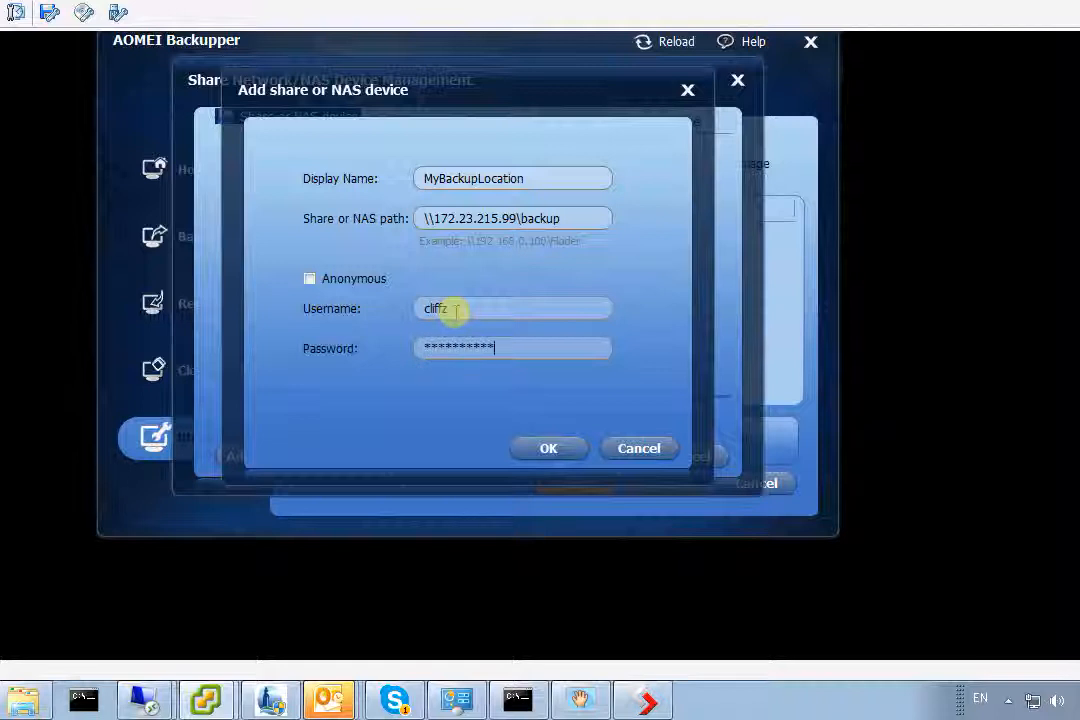
mouse_move(550, 425)
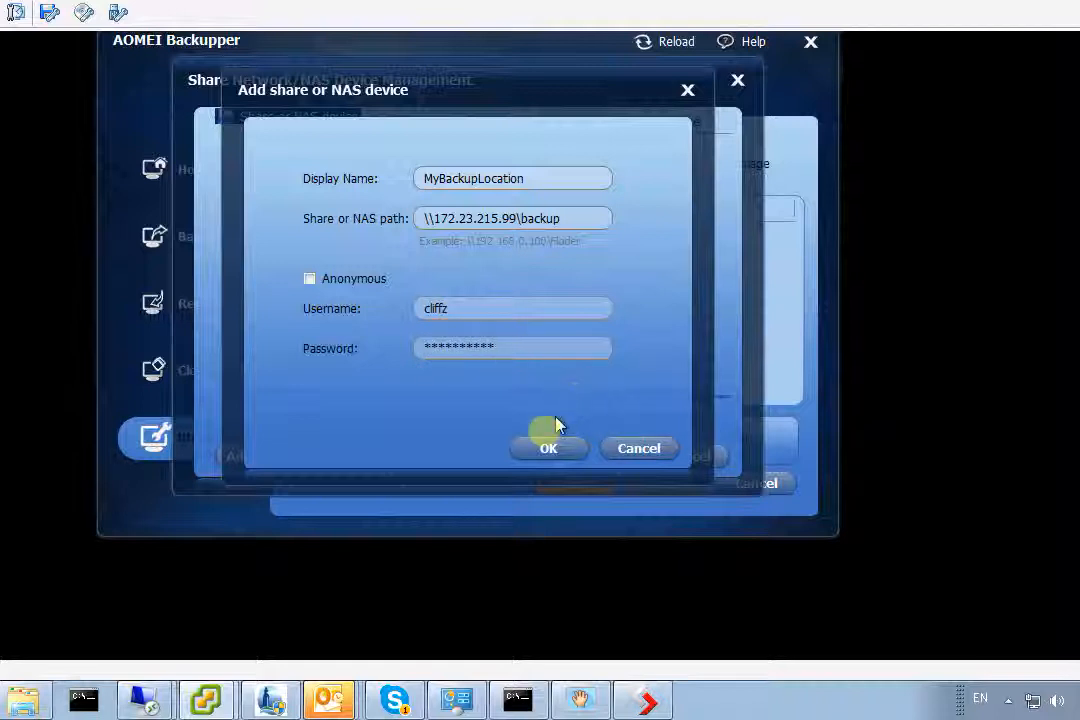
left_click(548, 448)
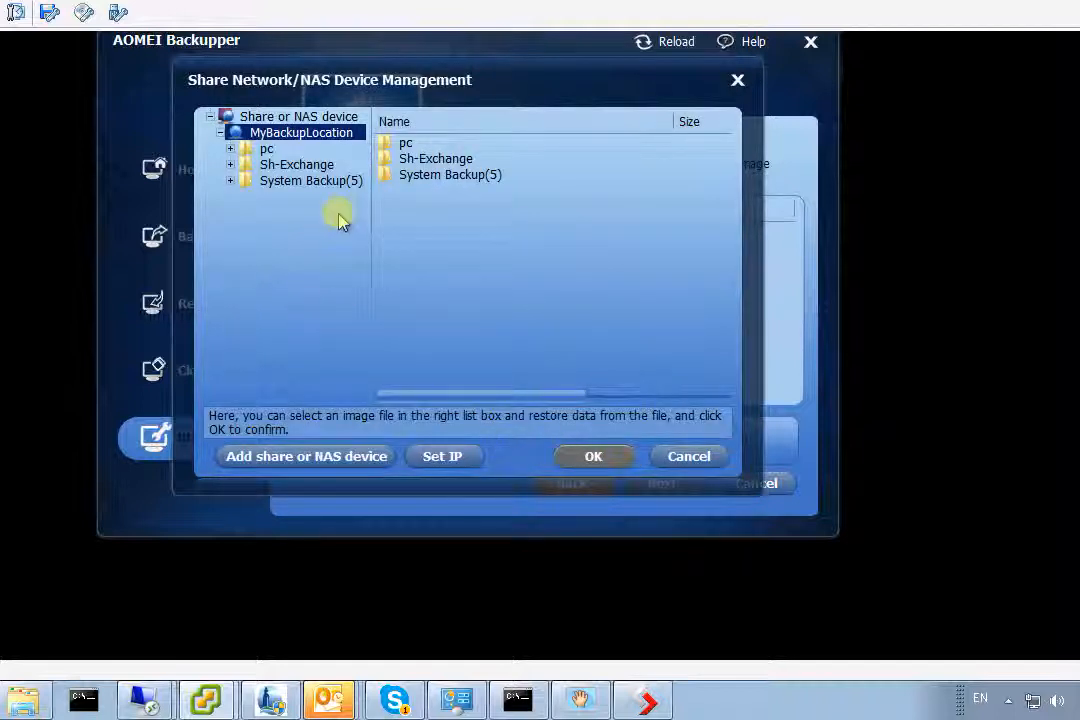
mouse_move(275, 163)
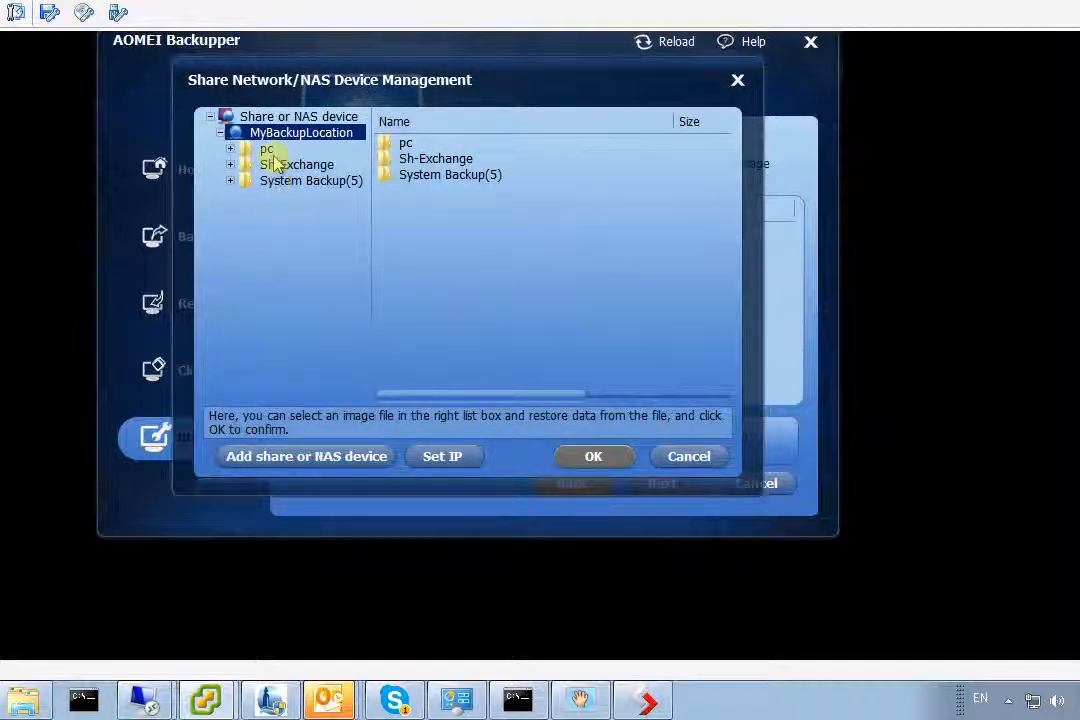
Select System Backup(5)6.adi, dated 2014-03-28, in the share's System Backup(5) folder.
left_click(310, 180)
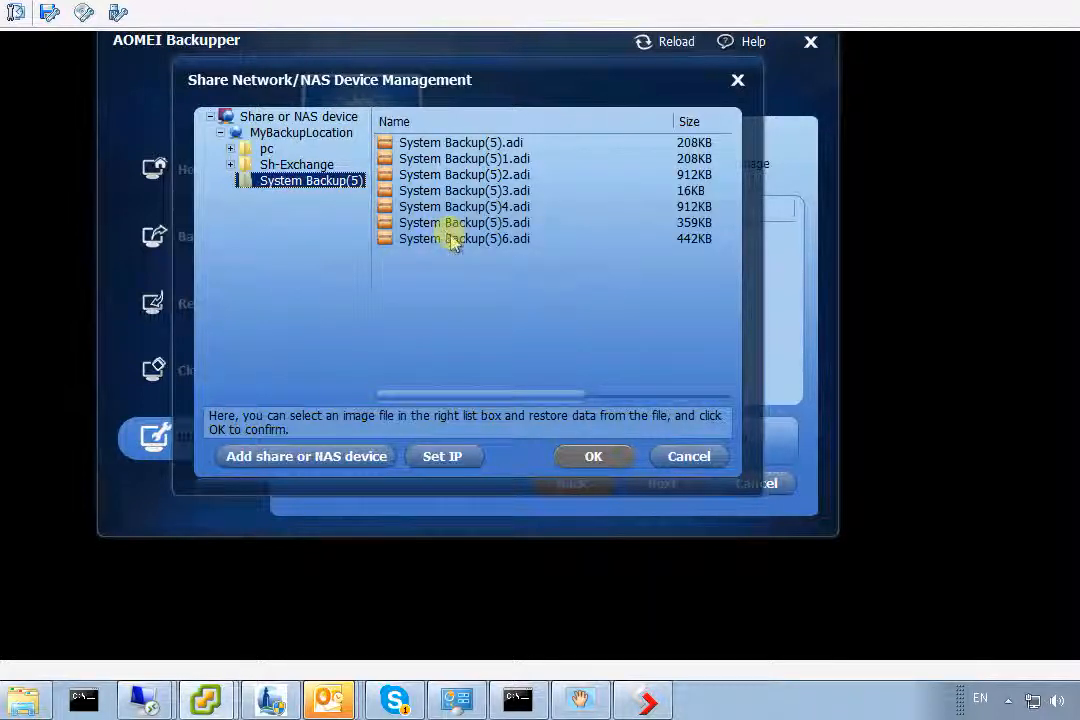
left_click(465, 238)
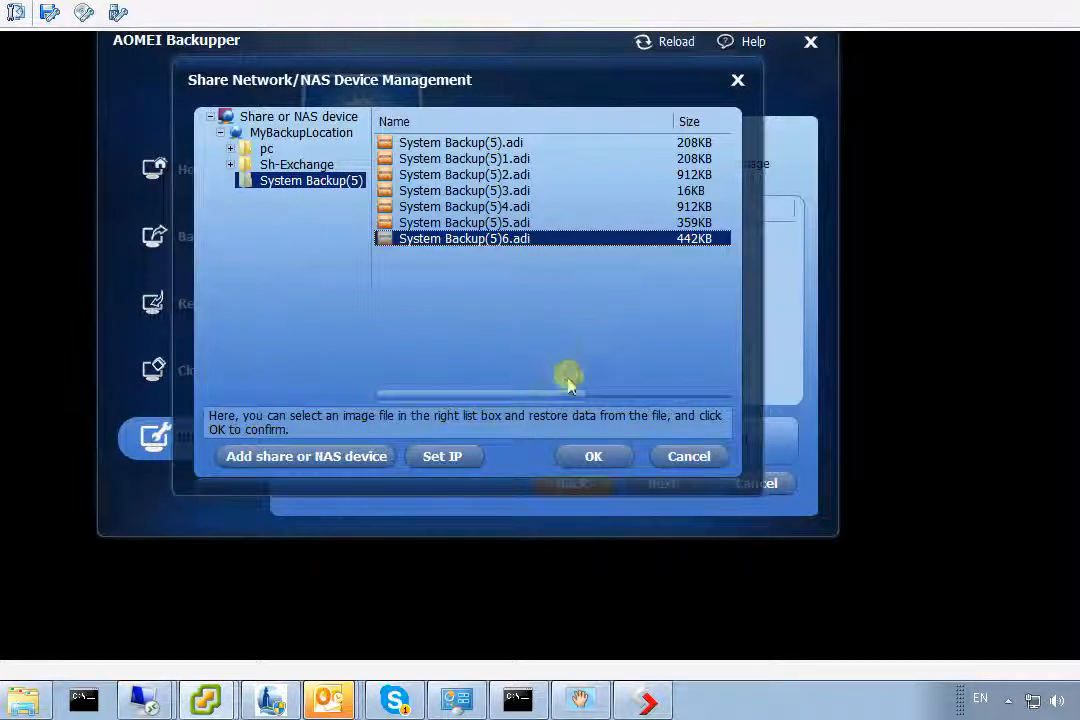
left_click_drag(568, 390, 636, 400)
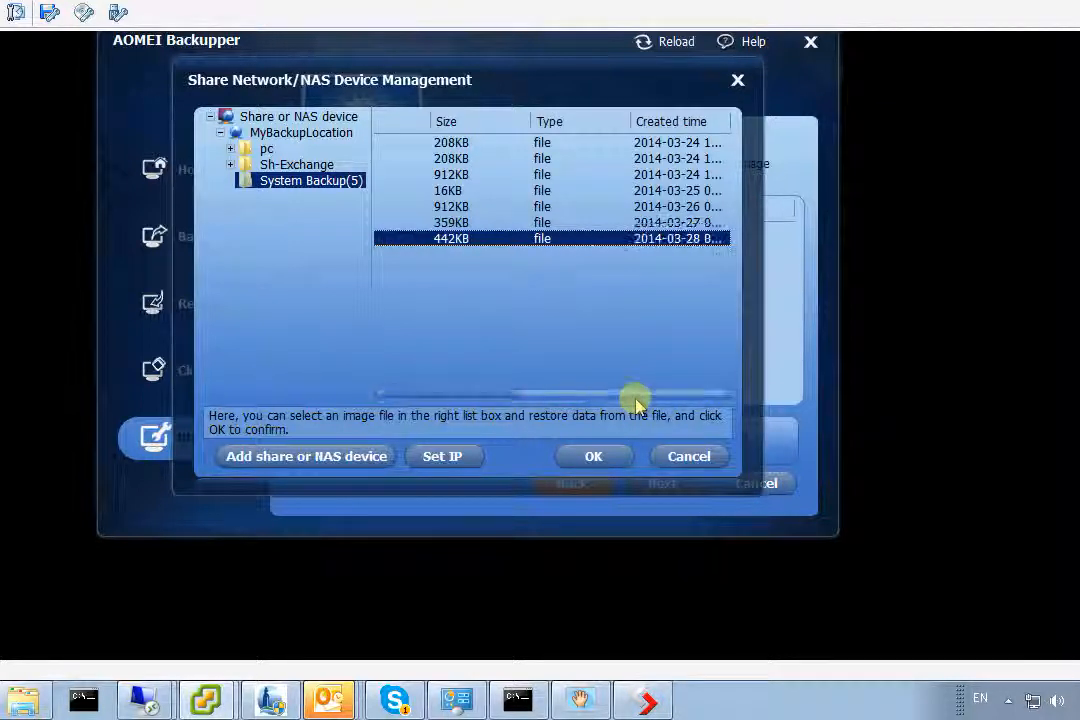
mouse_move(653, 249)
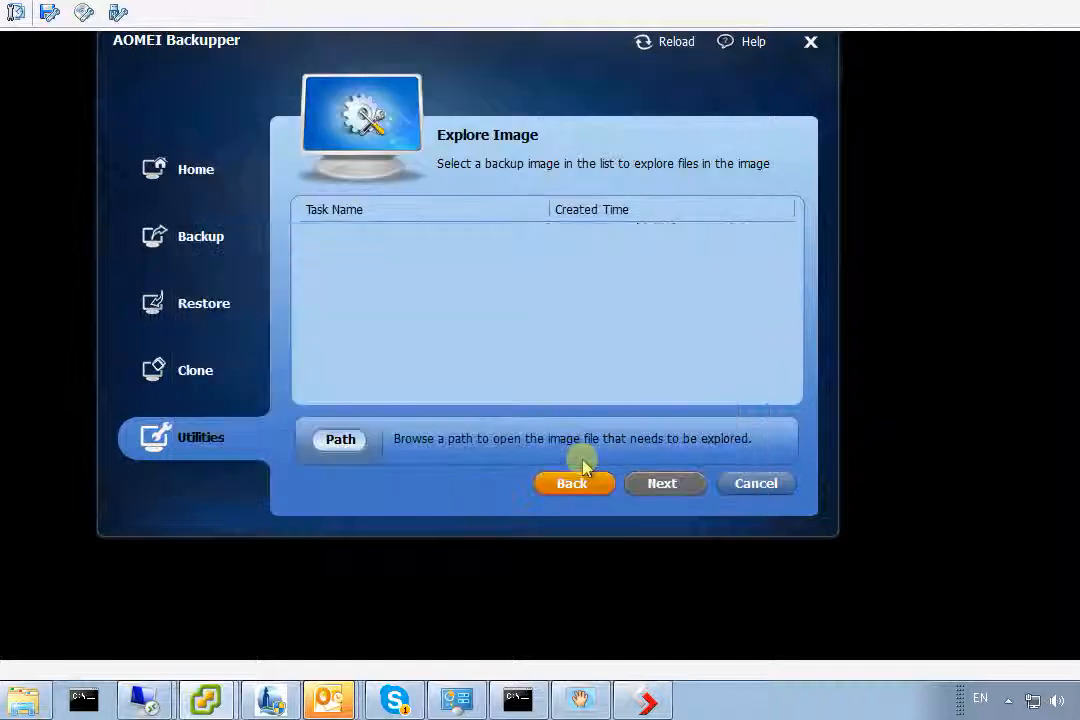
Pick the 03/27/2014 incremental backup point, then switch to the Restore section.
left_click(664, 483)
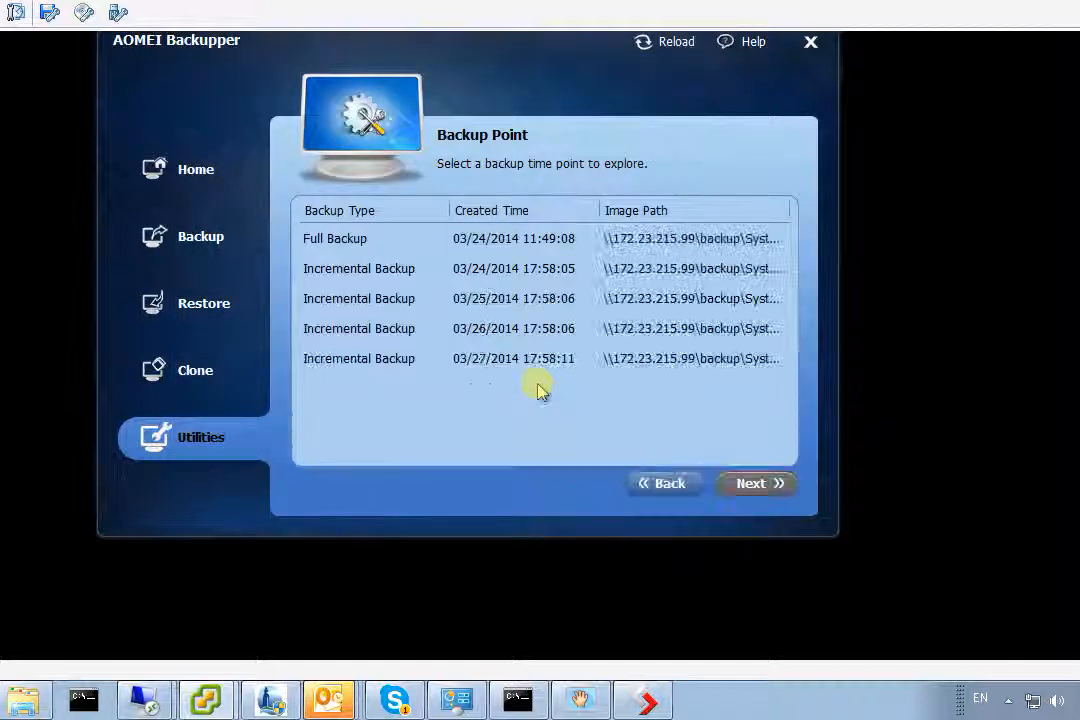
mouse_move(463, 372)
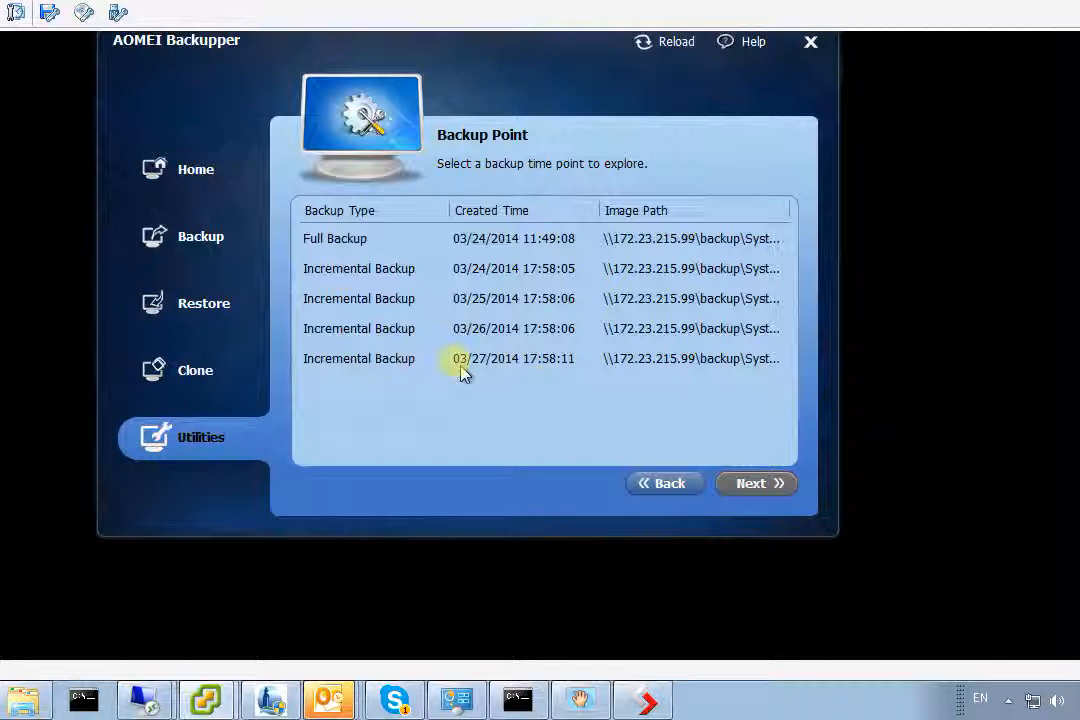
left_click(458, 358)
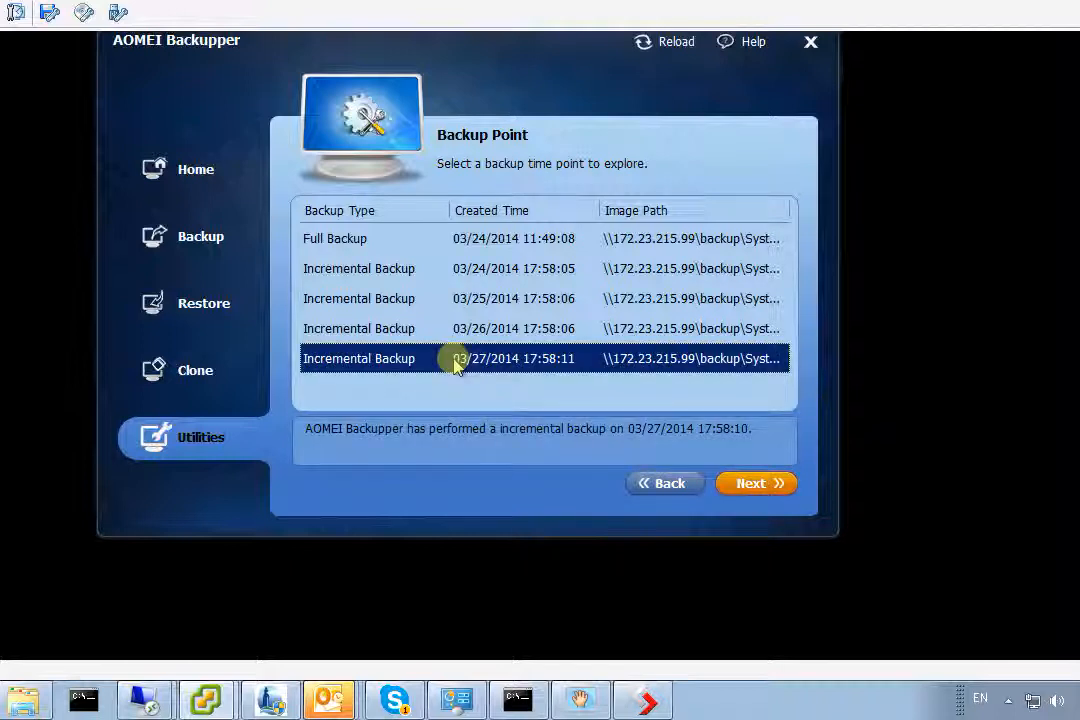
mouse_move(583, 390)
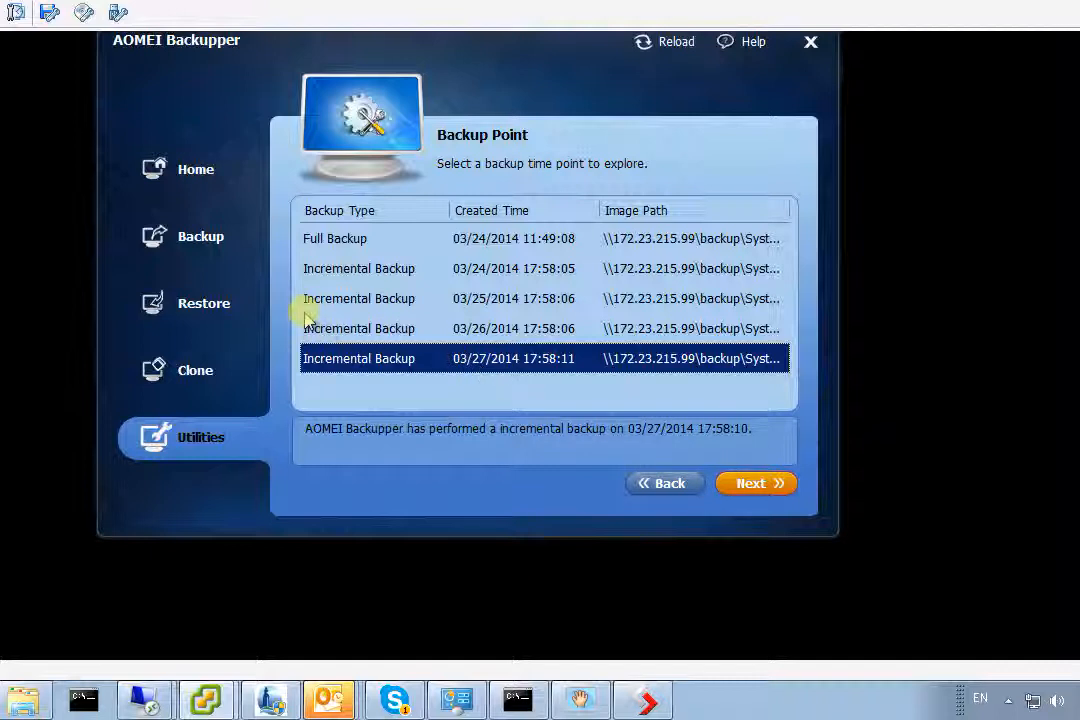
left_click(204, 303)
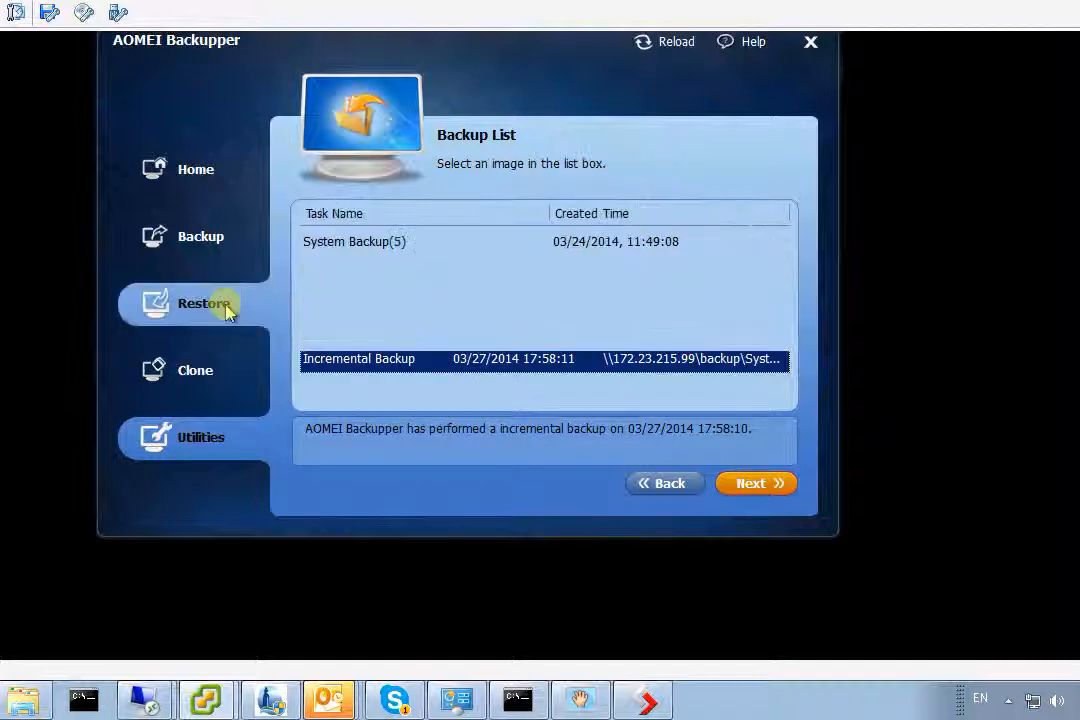
Select System Backup(5) and its 03/27/2014 17:58:11 incremental backup point for restoring.
left_click(204, 303)
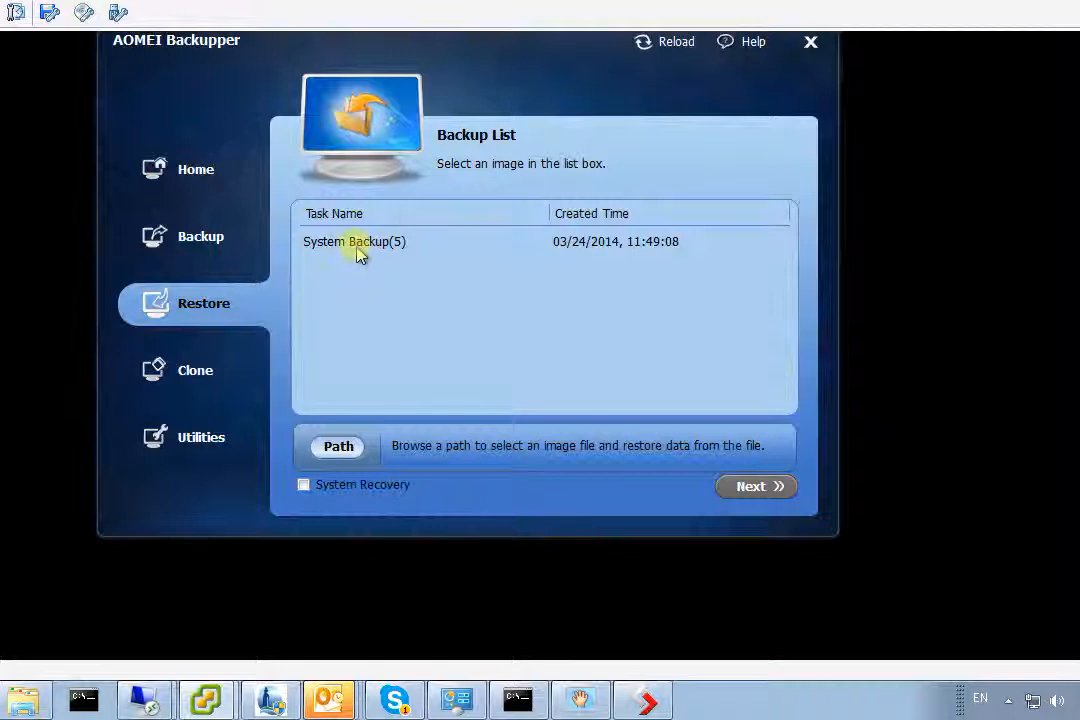
left_click(355, 248)
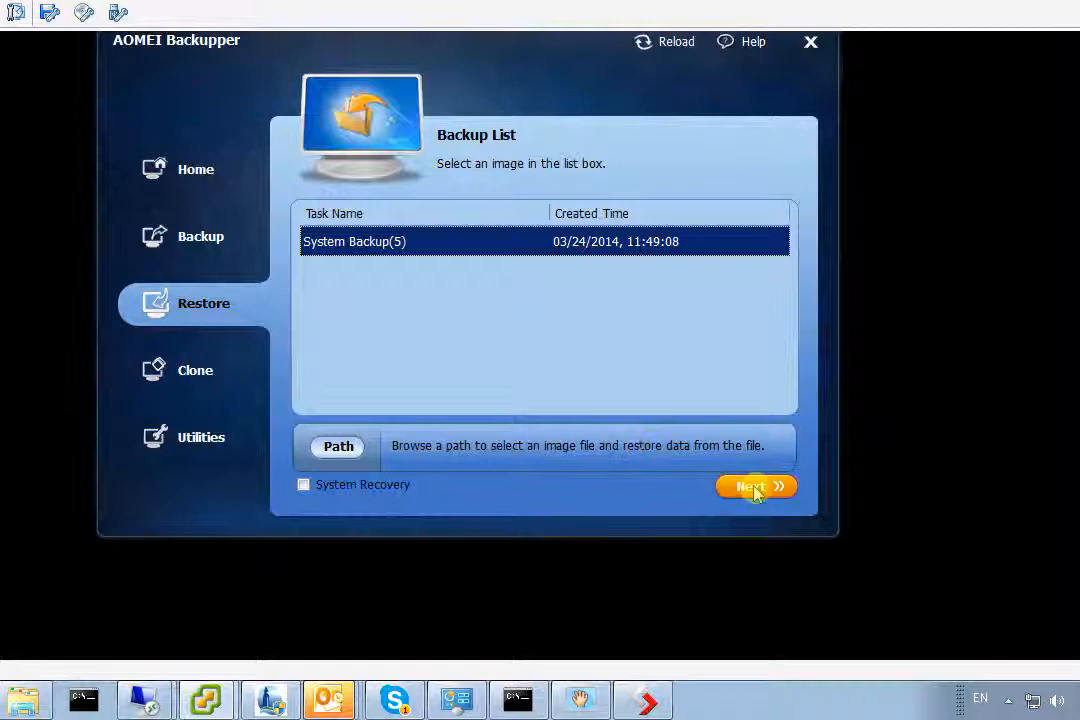
left_click(753, 486)
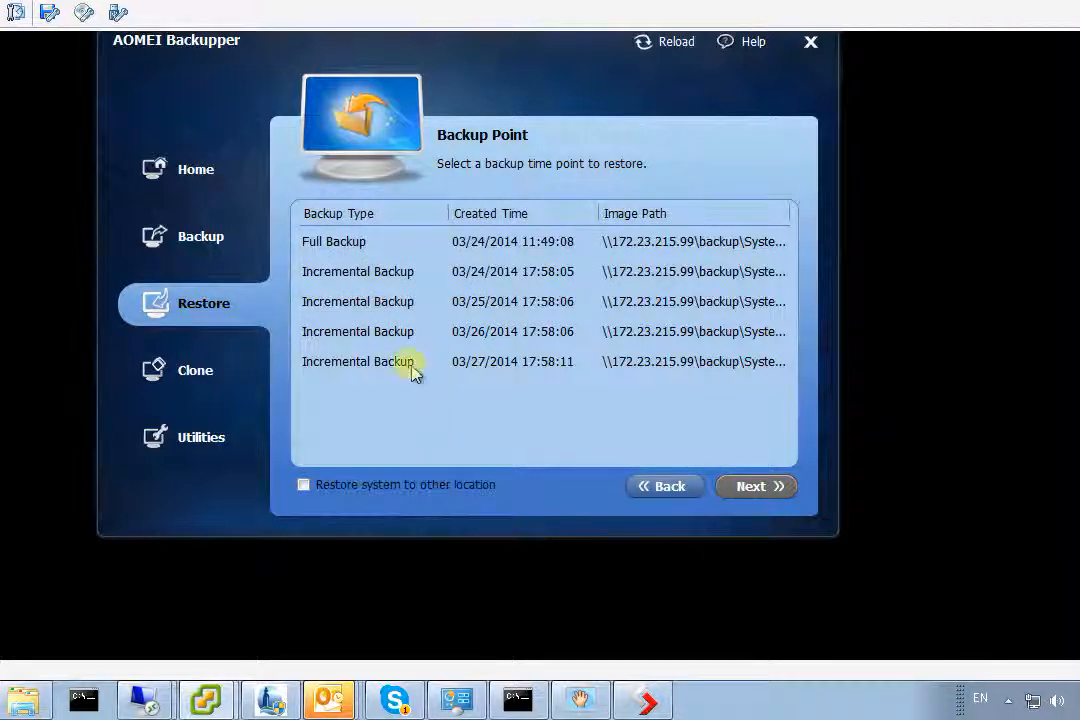
left_click(357, 361)
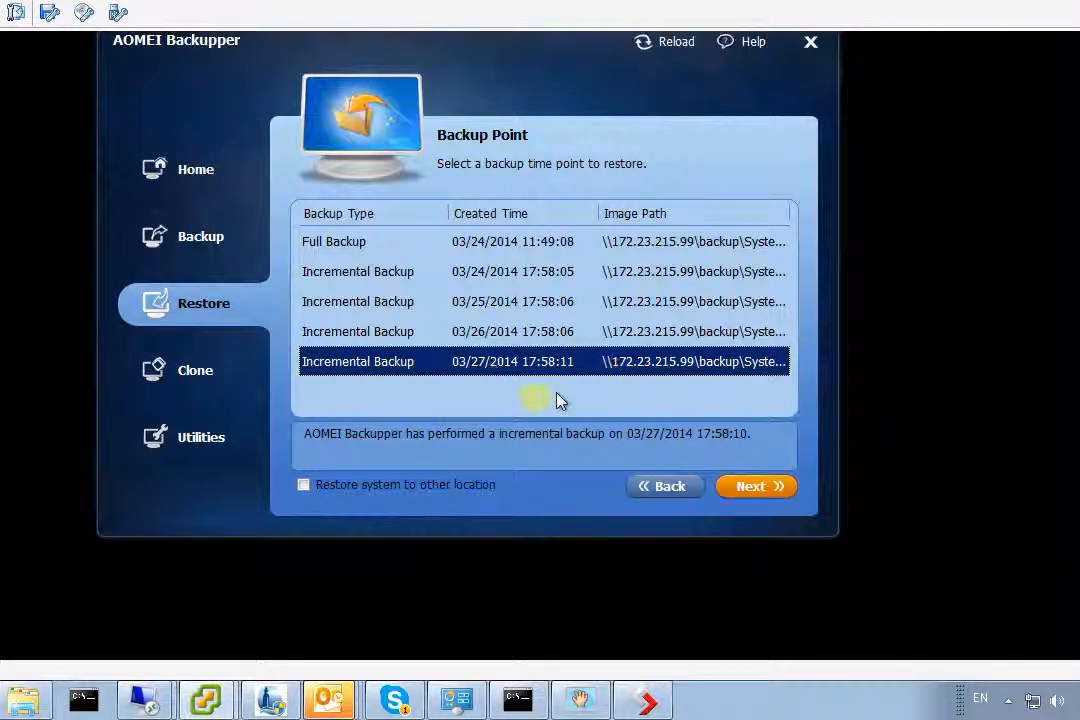
mouse_move(592, 410)
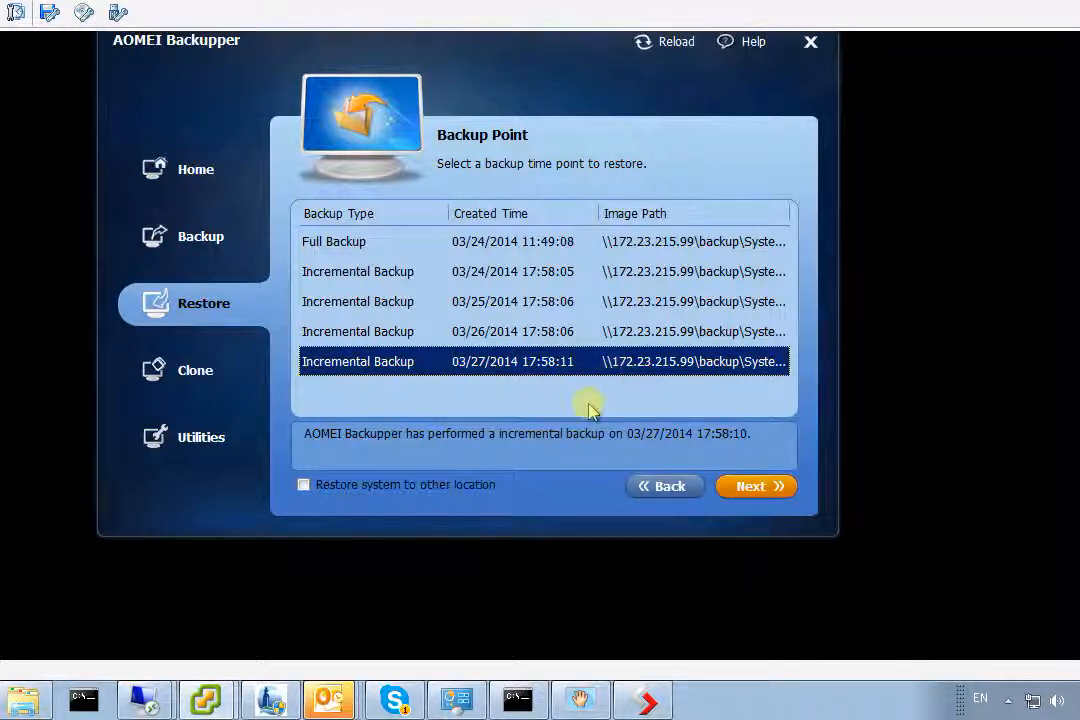